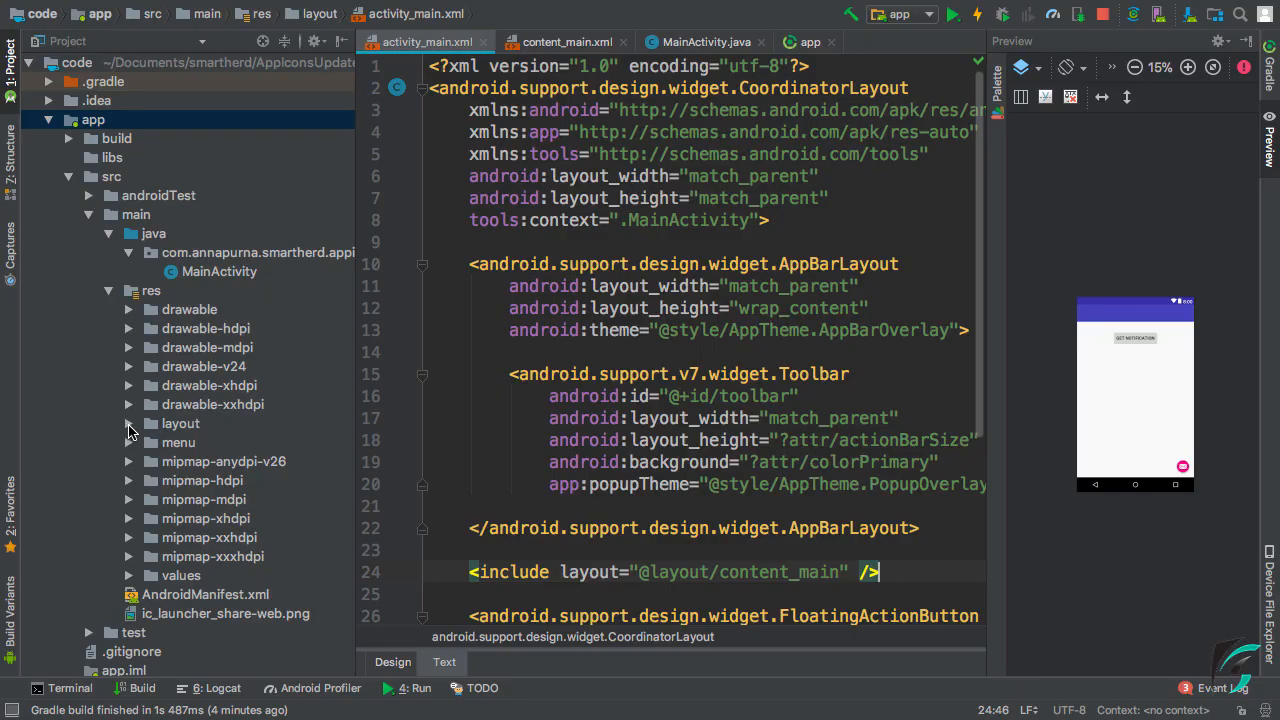
Show content_main.xml's button_notif button in the Design preview
click(182, 424)
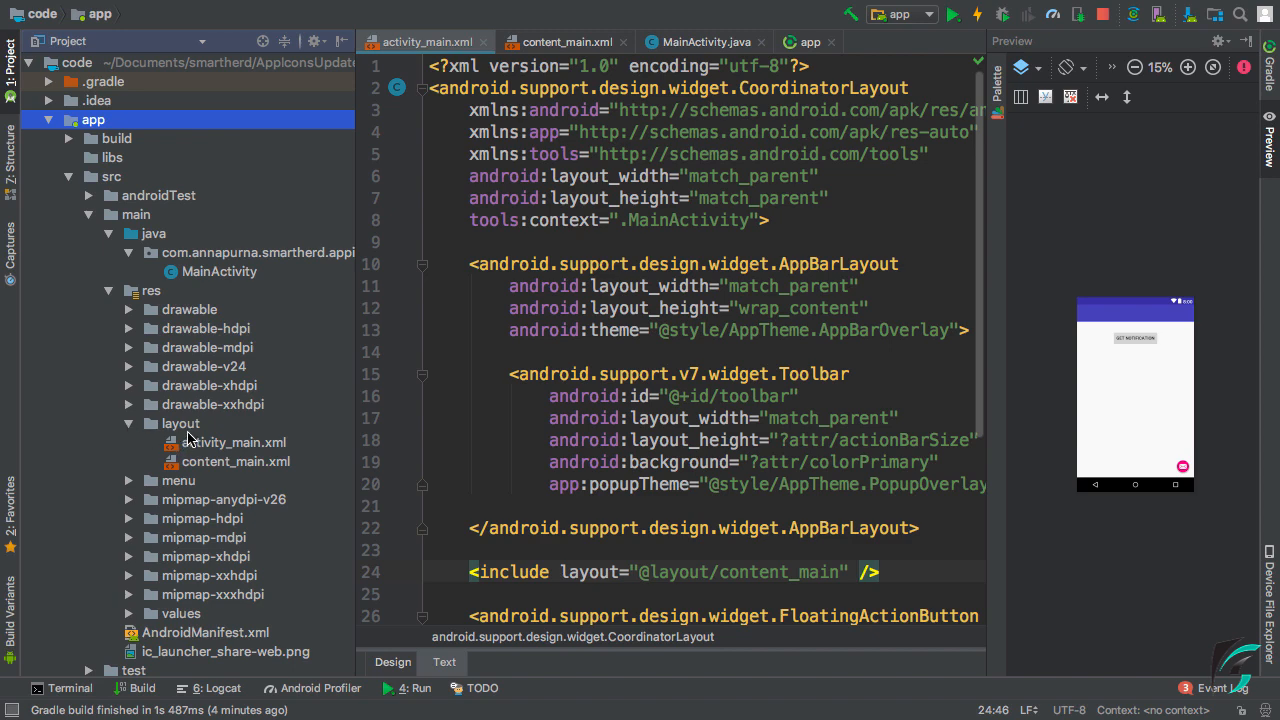
click(568, 42)
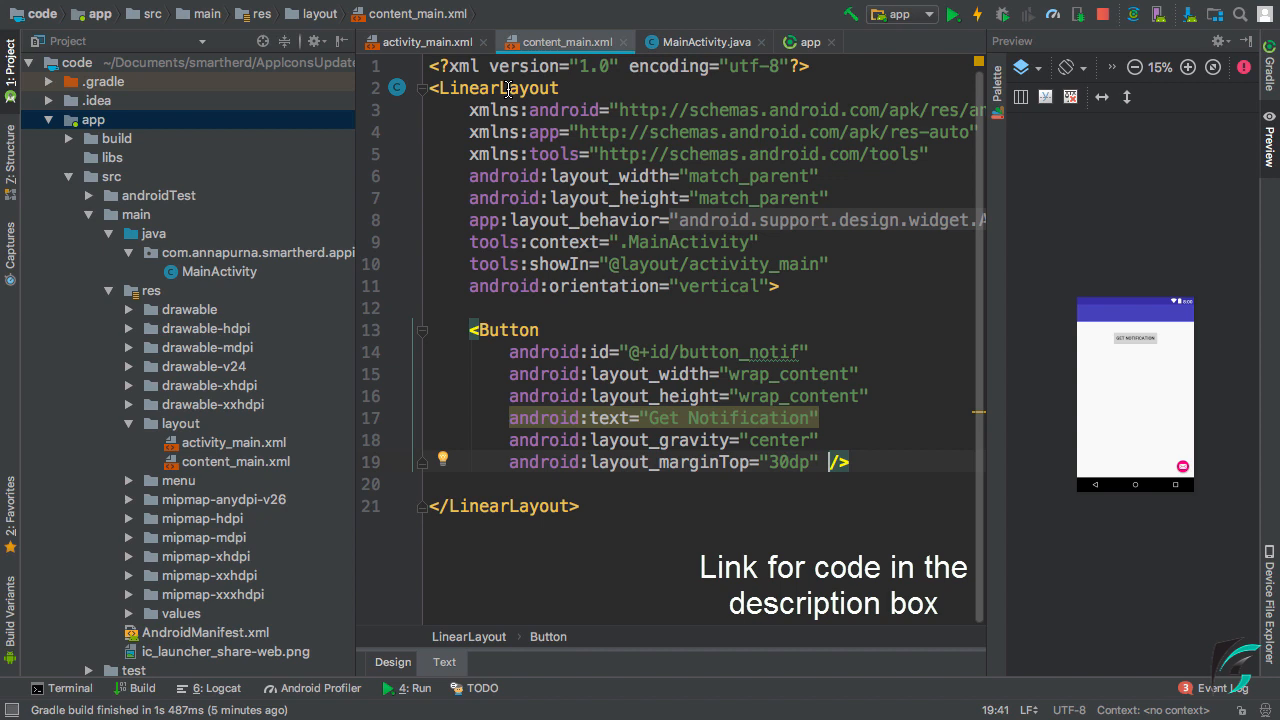
mouse_move(720, 304)
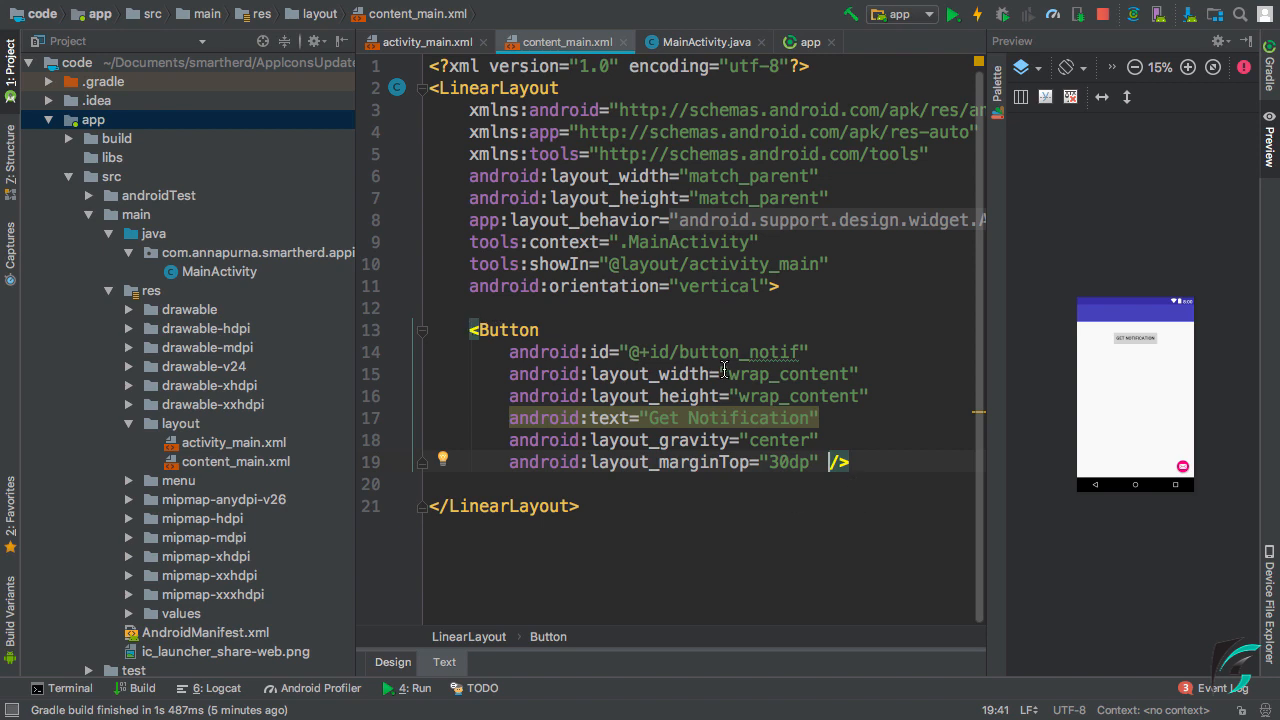
double_click(738, 352)
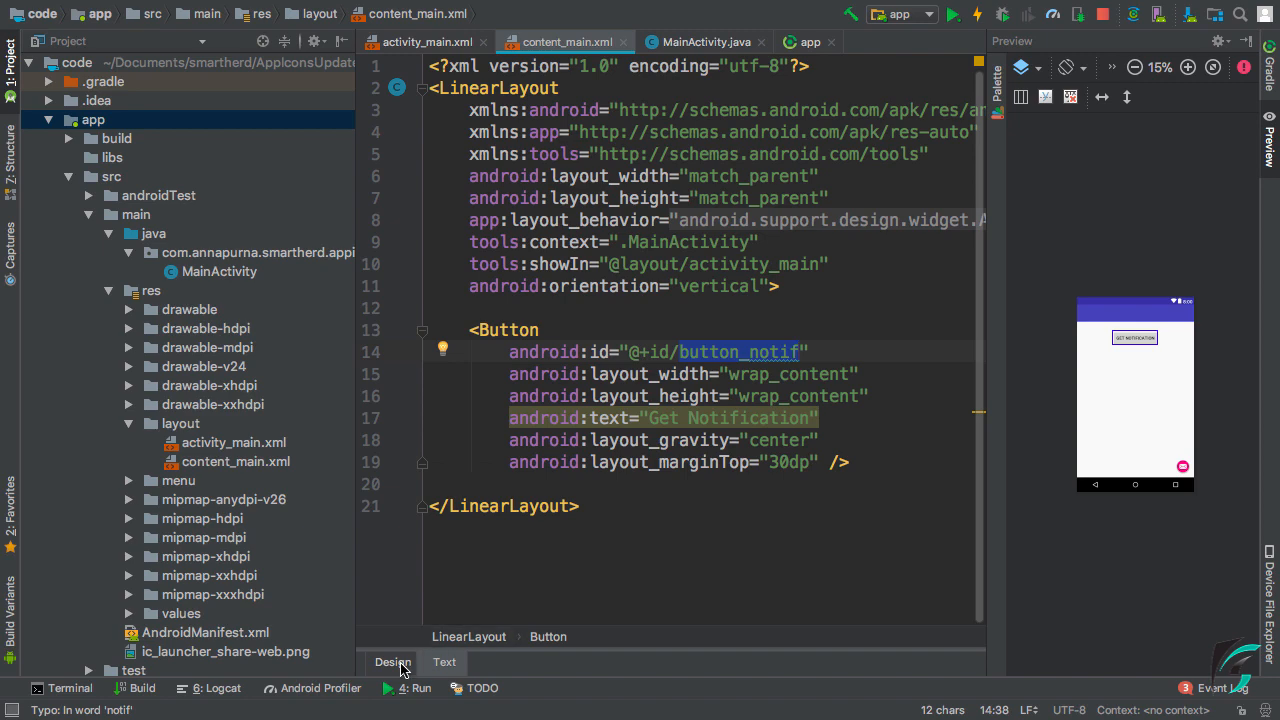
click(392, 660)
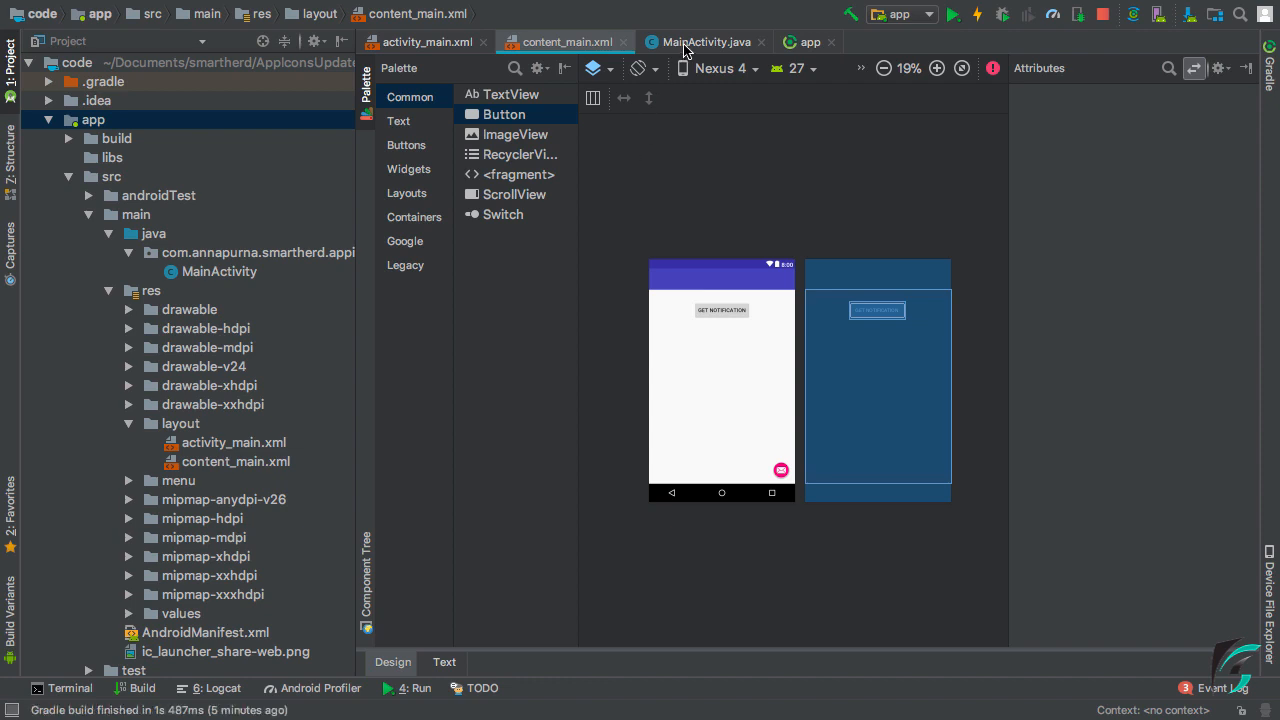
Review MainActivity.java's NotificationManager and NotificationCompat.Builder code
click(708, 40)
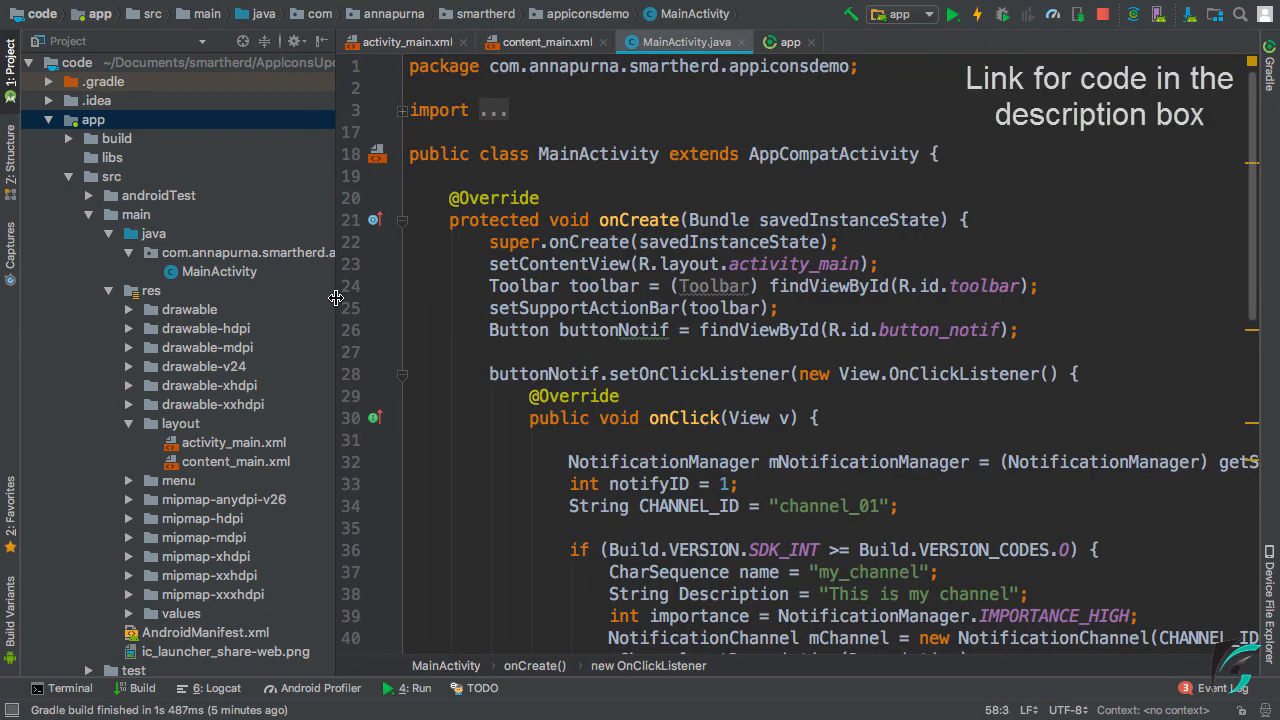
scroll(down, 3)
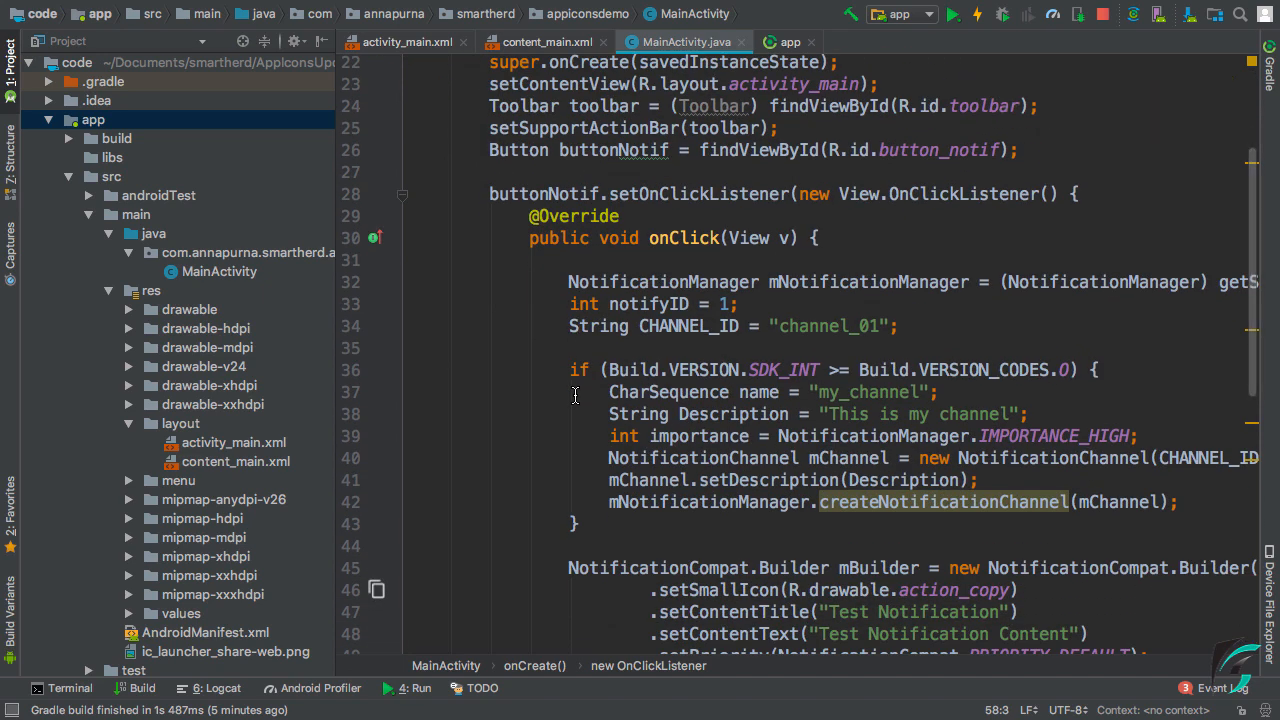
scroll(down, 3)
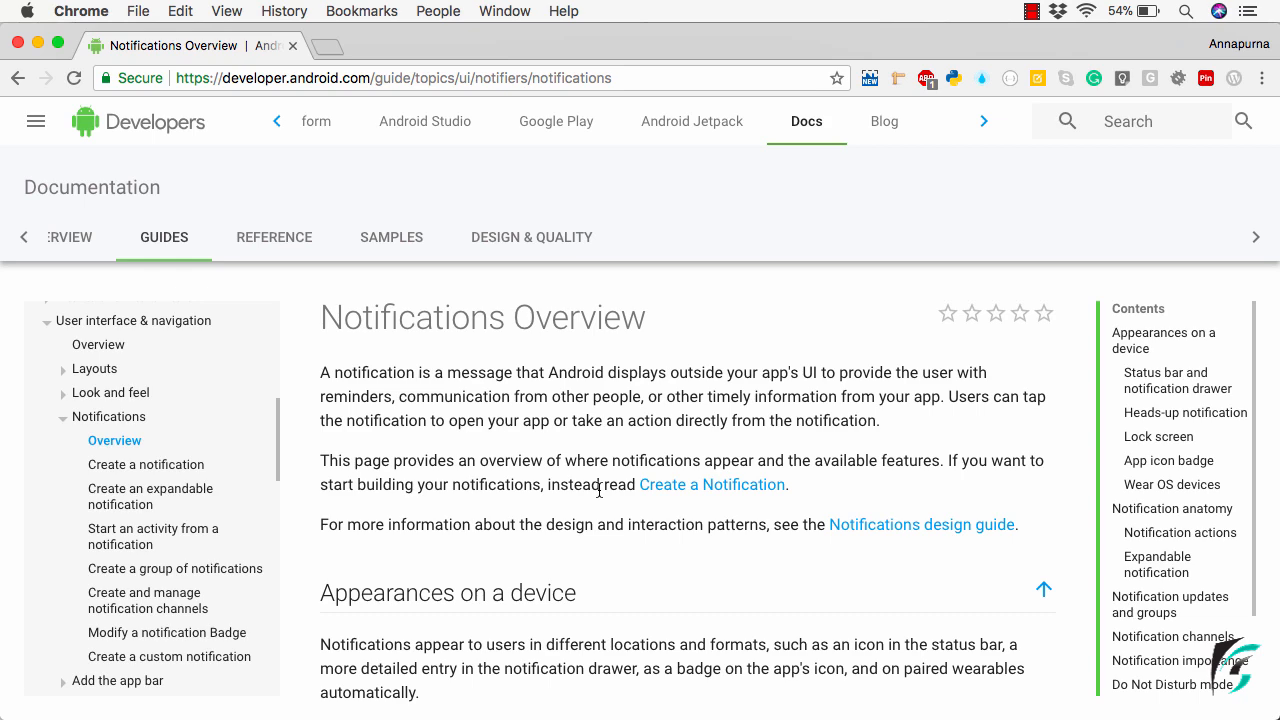
Scroll the Notifications Overview page down to the App icon badge section
scroll(down, 3)
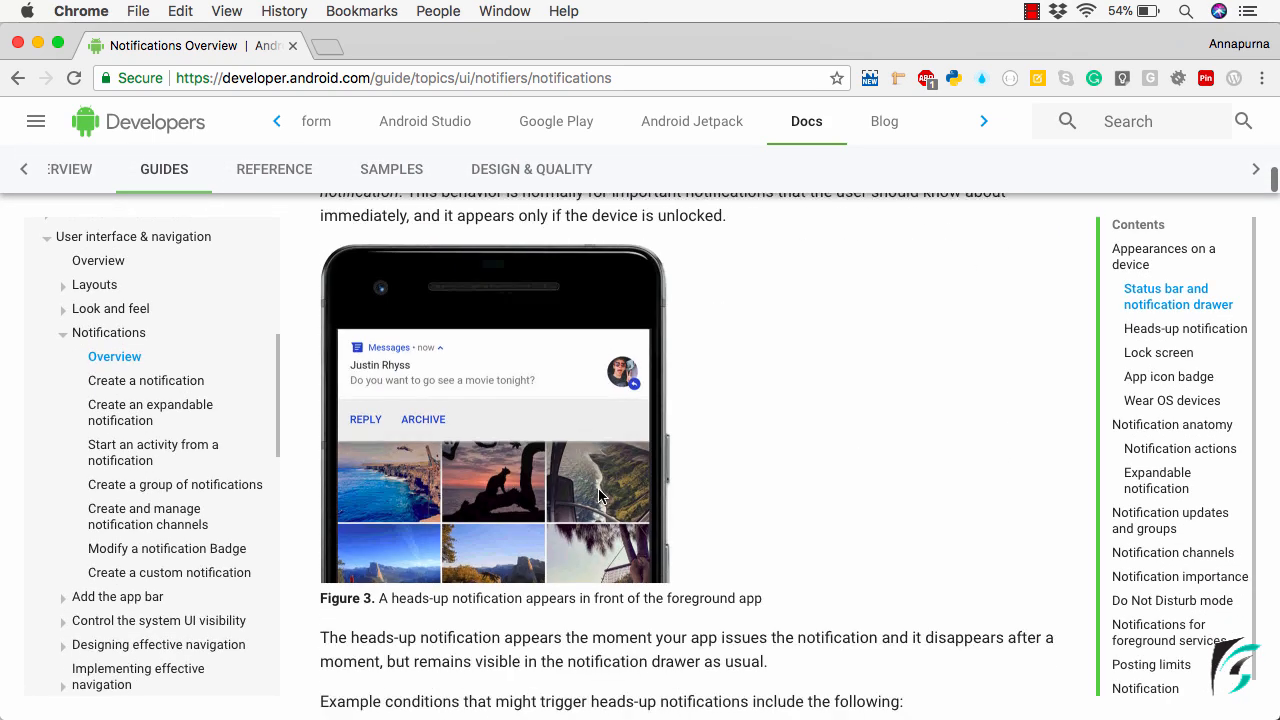
scroll(down, 3)
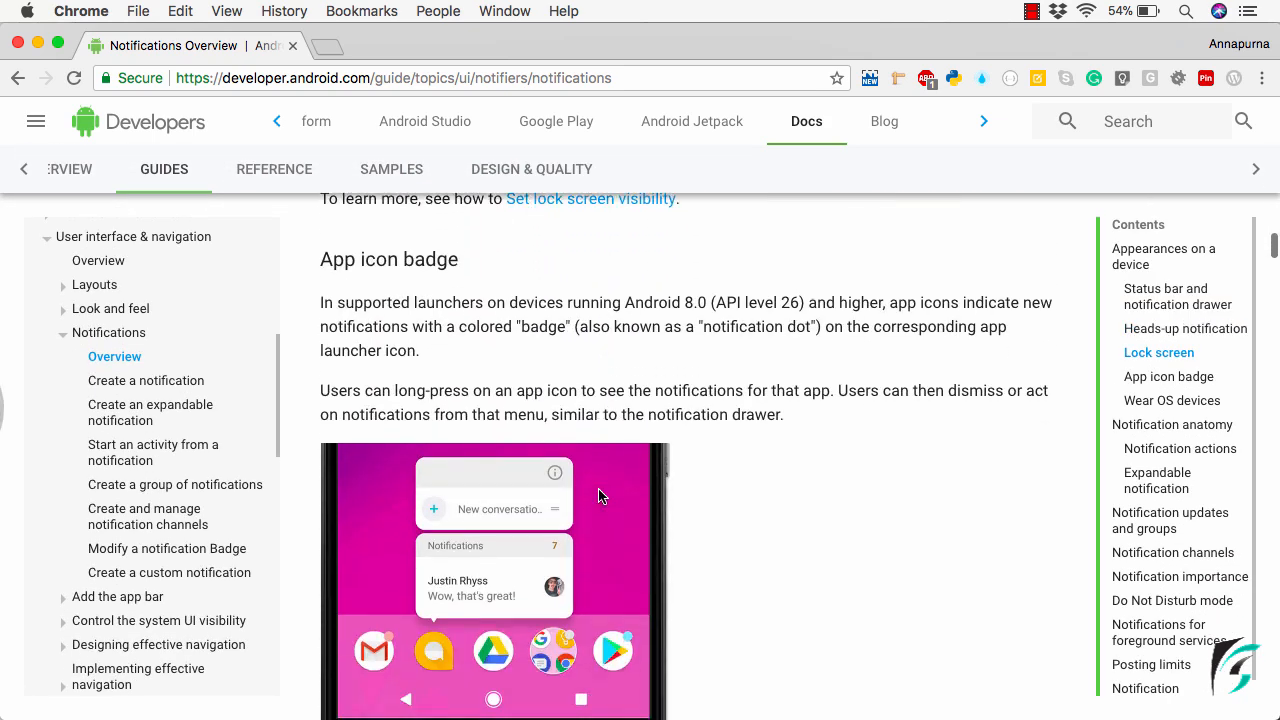
scroll(down, 3)
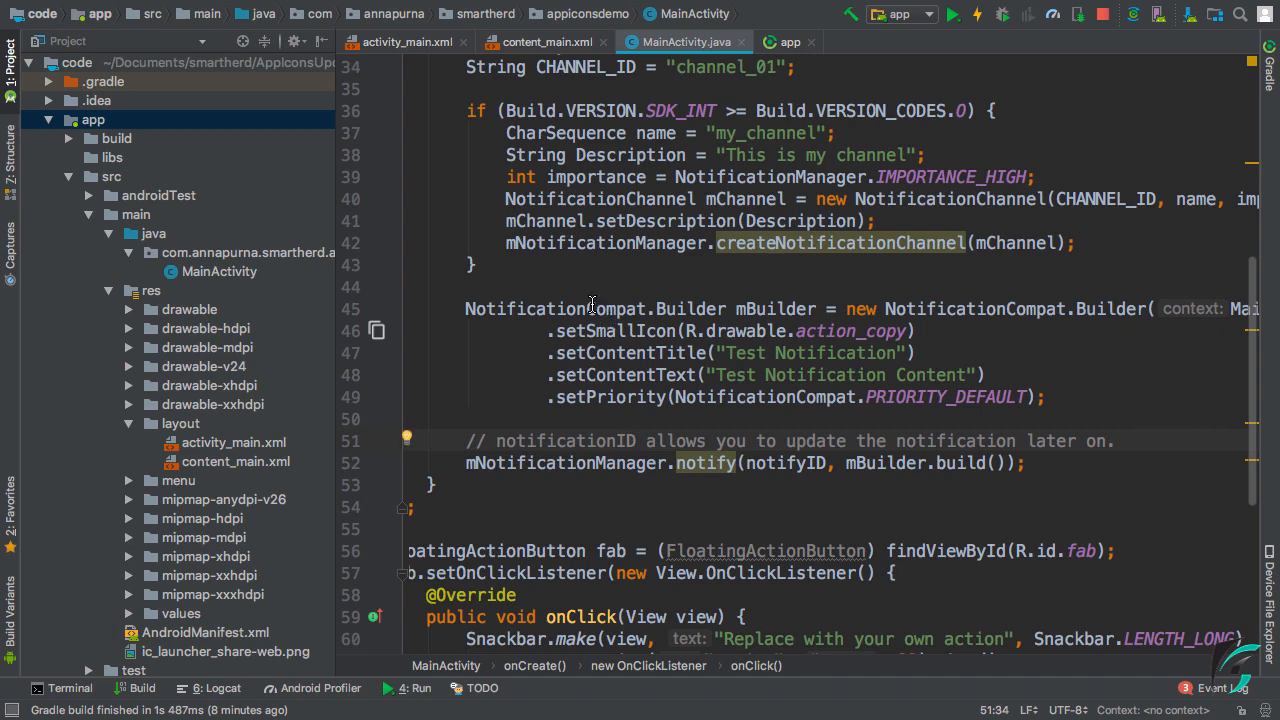
Highlight the action_copy small-icon reference and view the app build.gradle
double_click(852, 332)
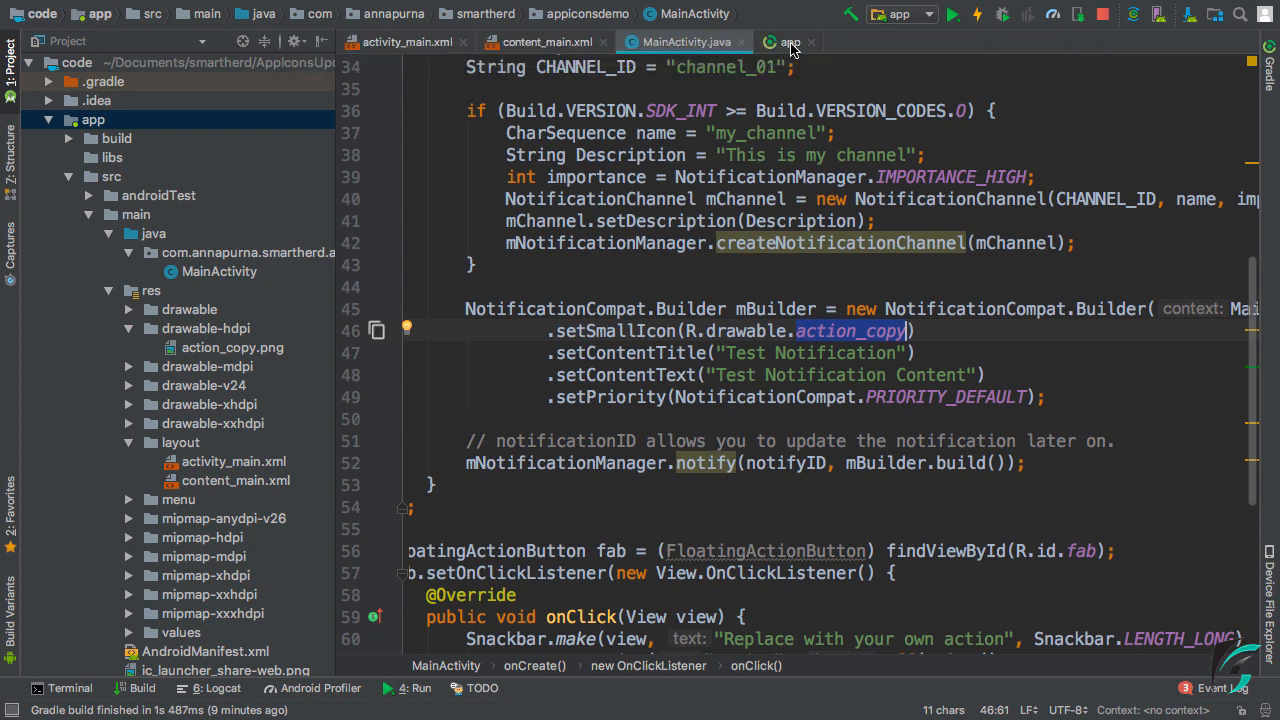
click(788, 42)
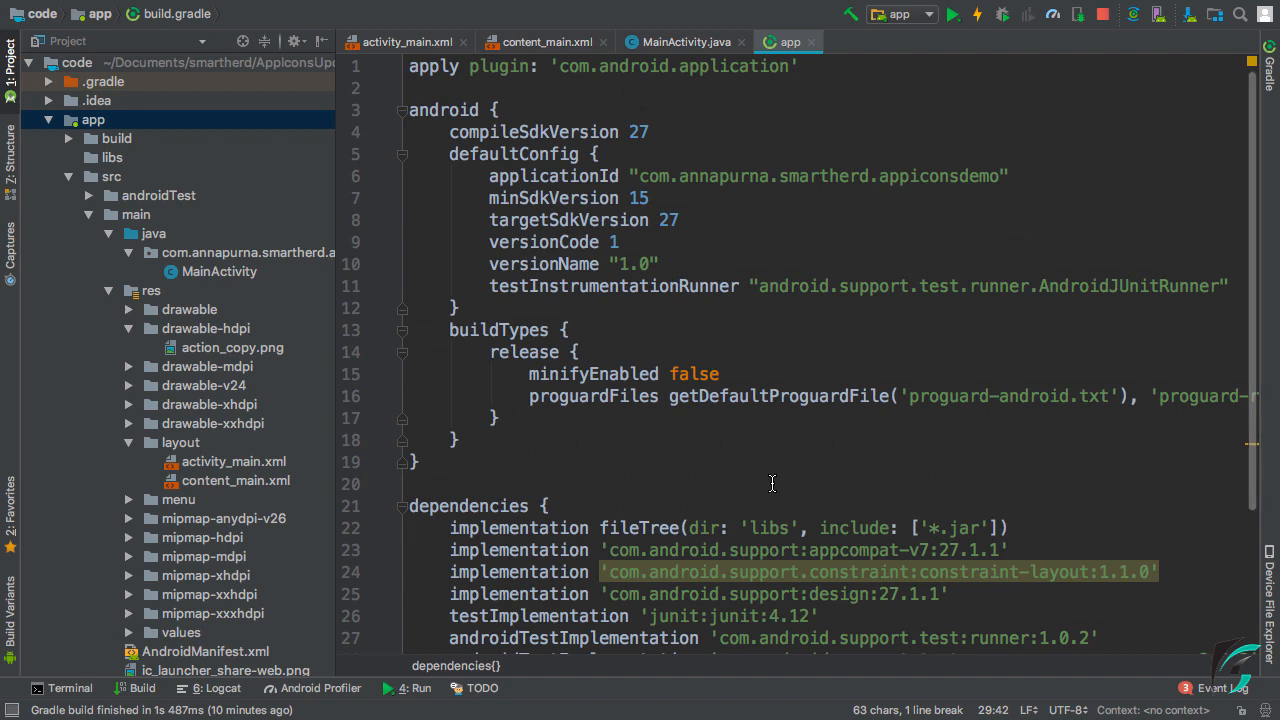
mouse_move(884, 132)
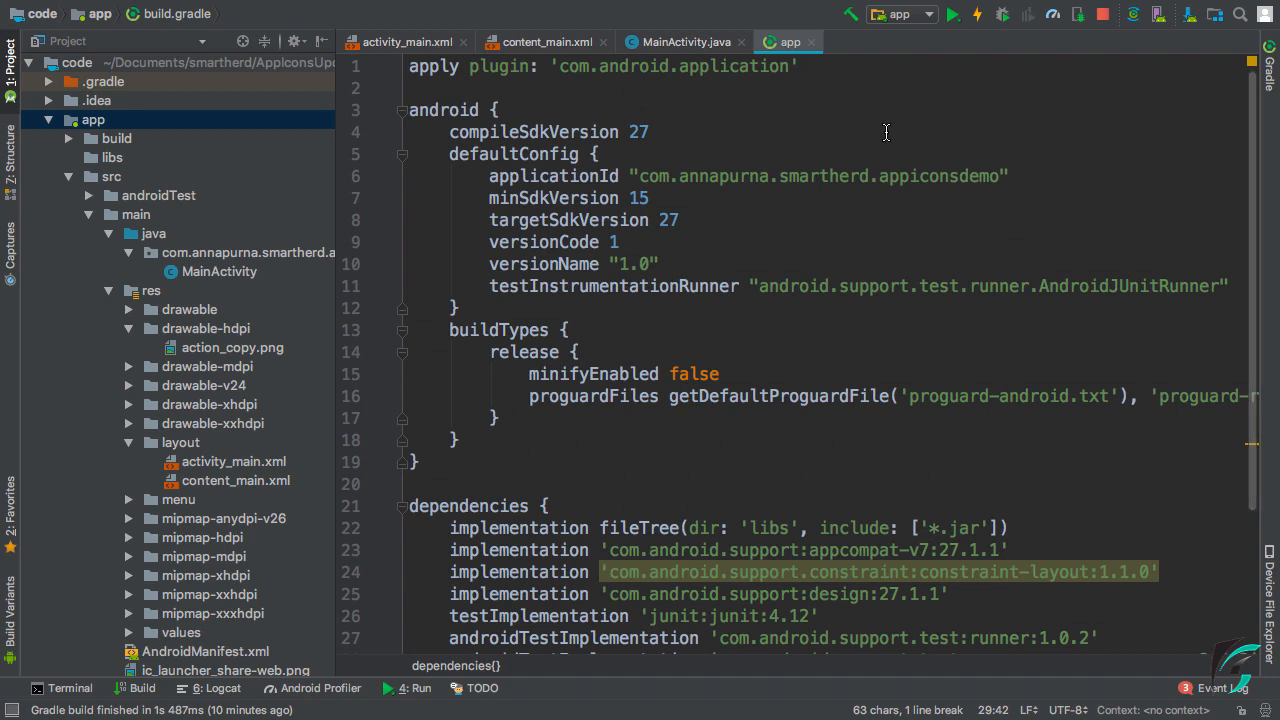
Run the AppIconsDemo app on the emulator
click(952, 14)
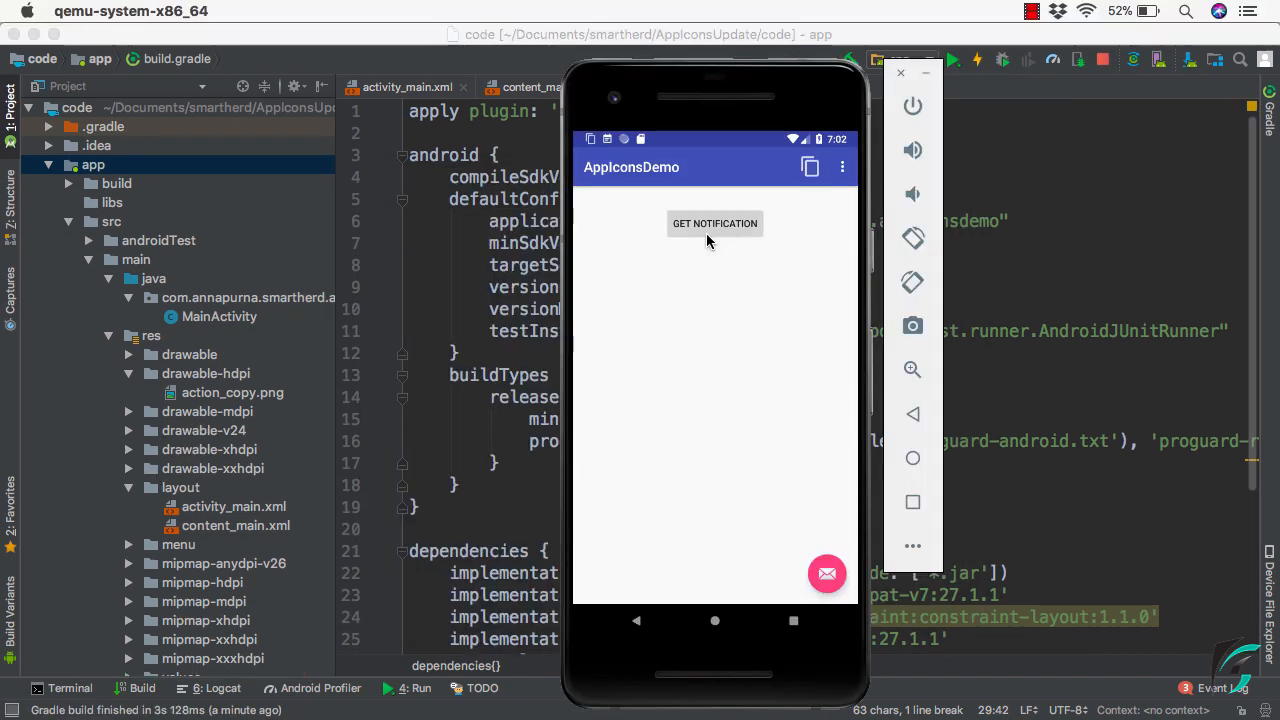
mouse_move(712, 228)
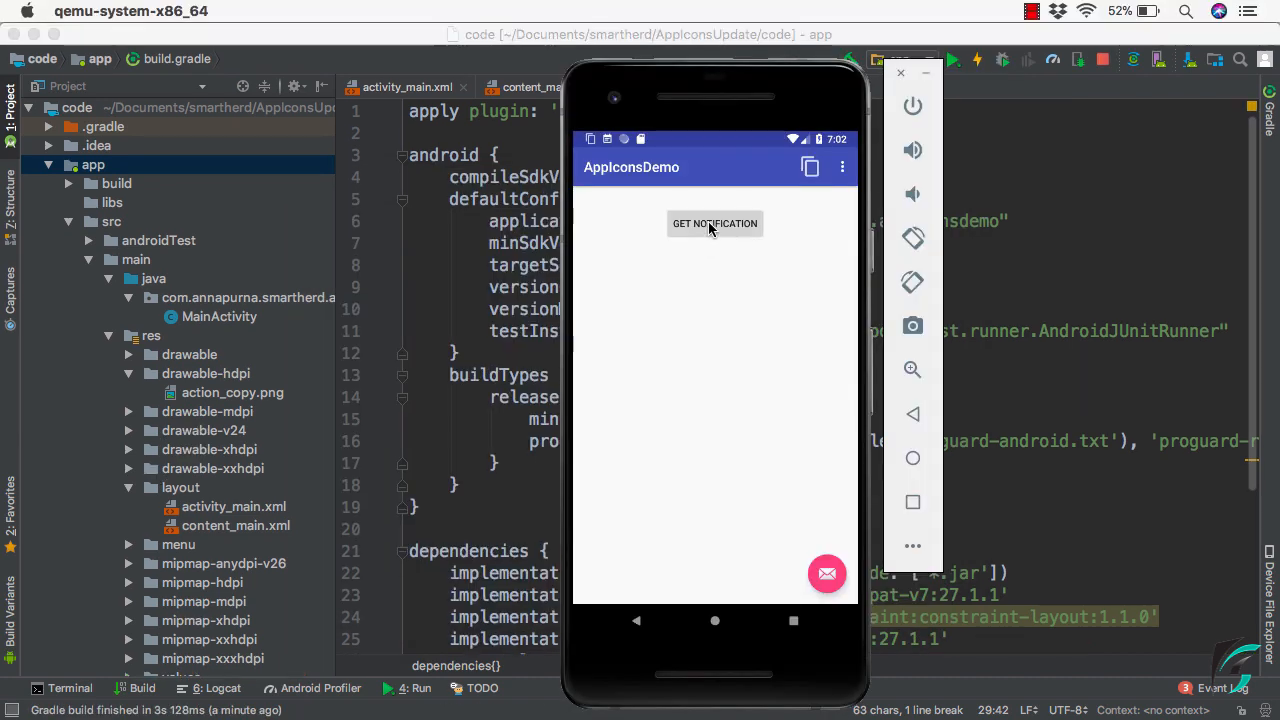
Trigger the test notification twice from the GET NOTIFICATION button
click(714, 224)
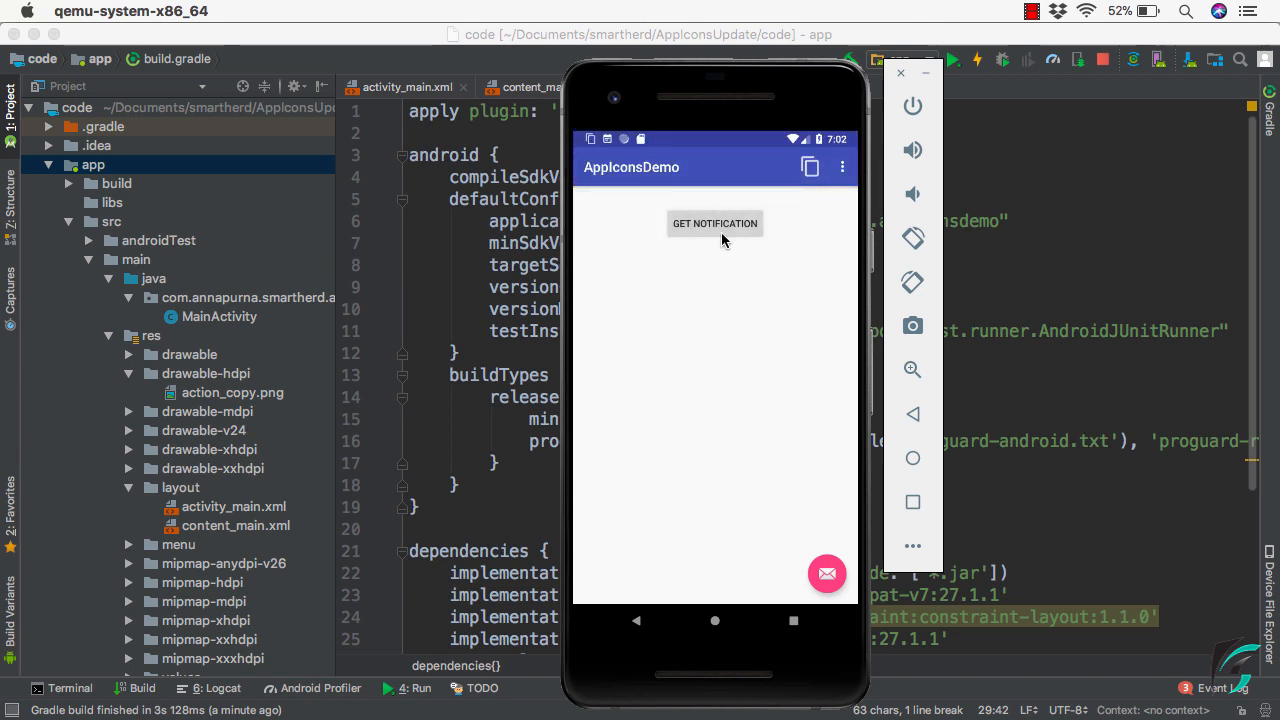
click(714, 224)
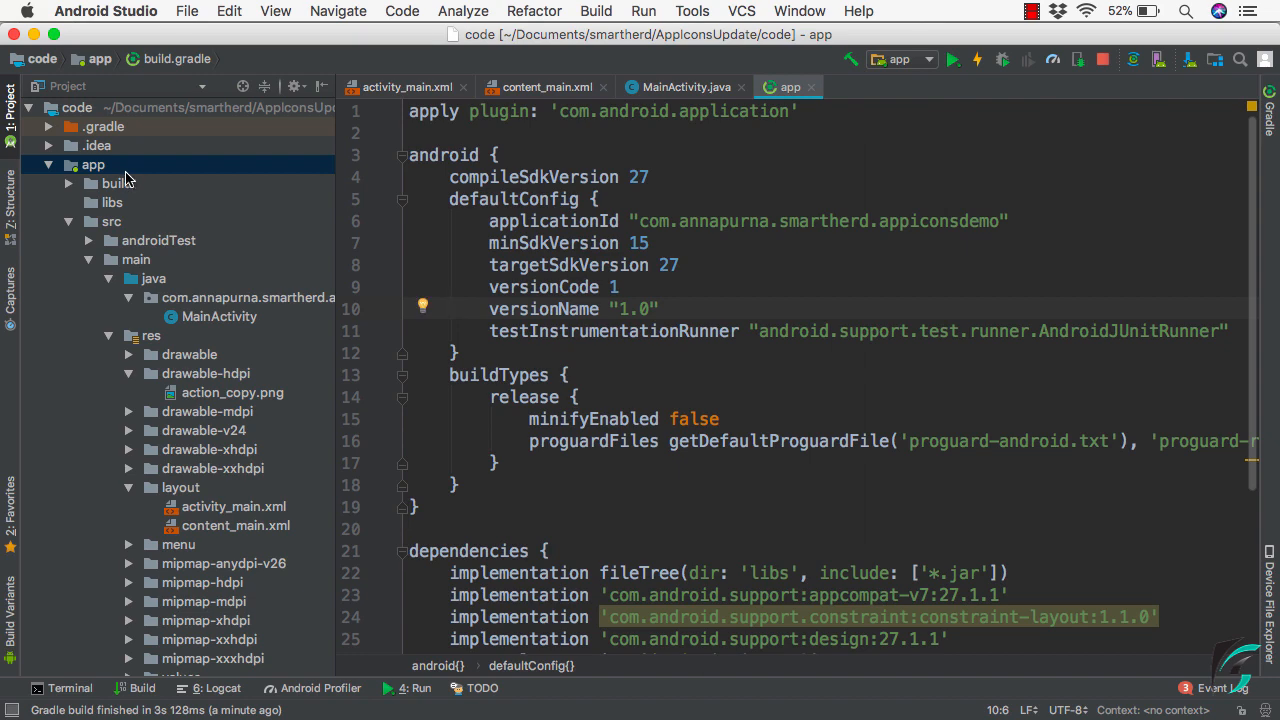
mouse_move(124, 178)
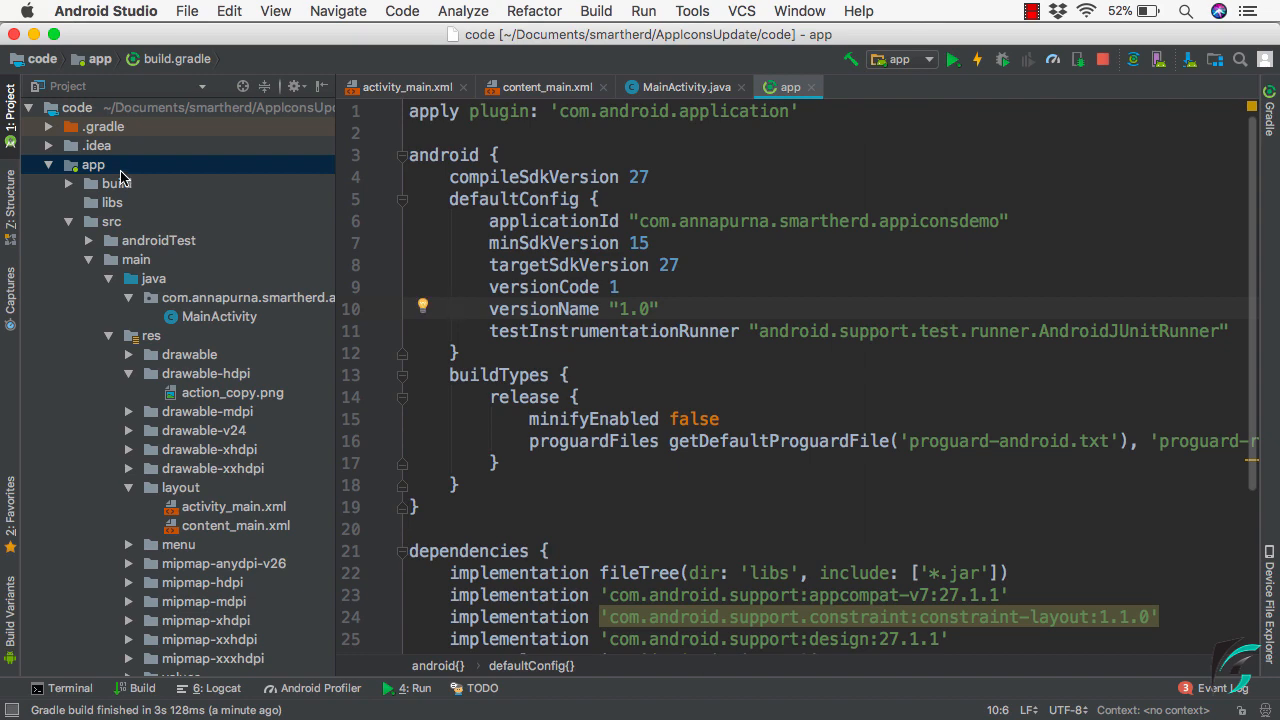
Bring up the app module's context menu to reach New > Image Asset
right_click(92, 164)
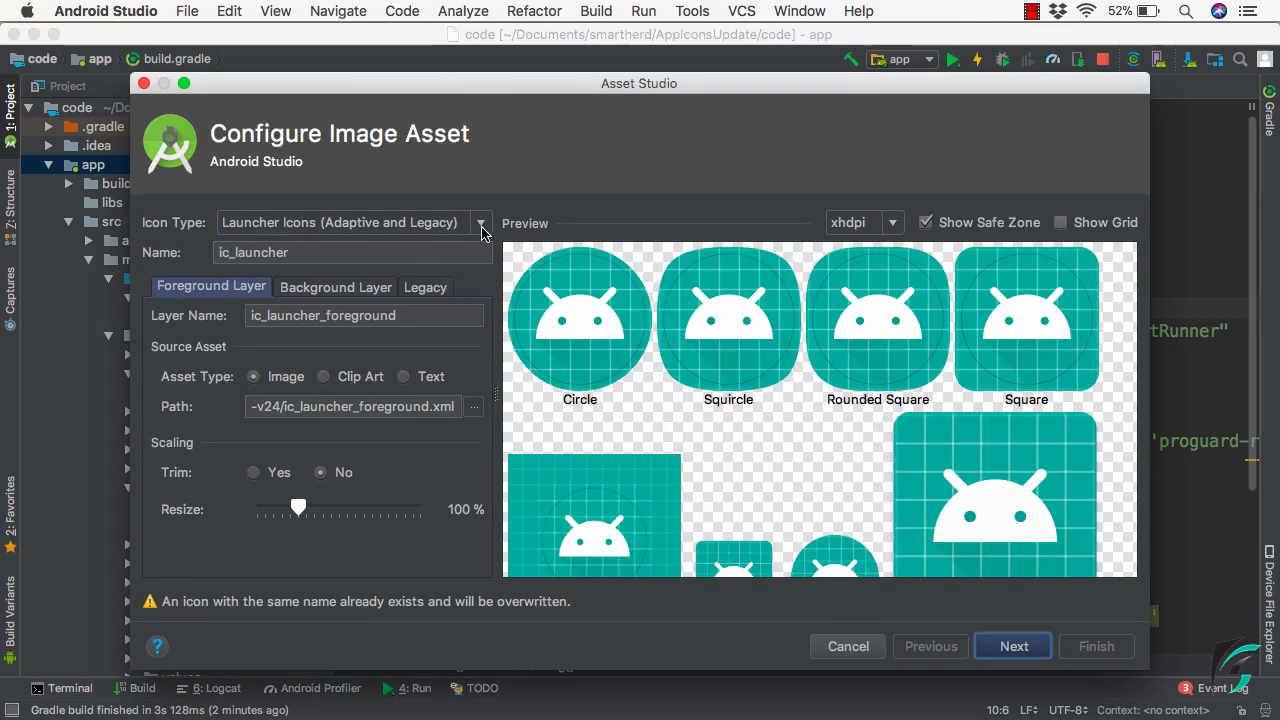
Set Icon Type to Notification Icons with an Image asset type
click(480, 222)
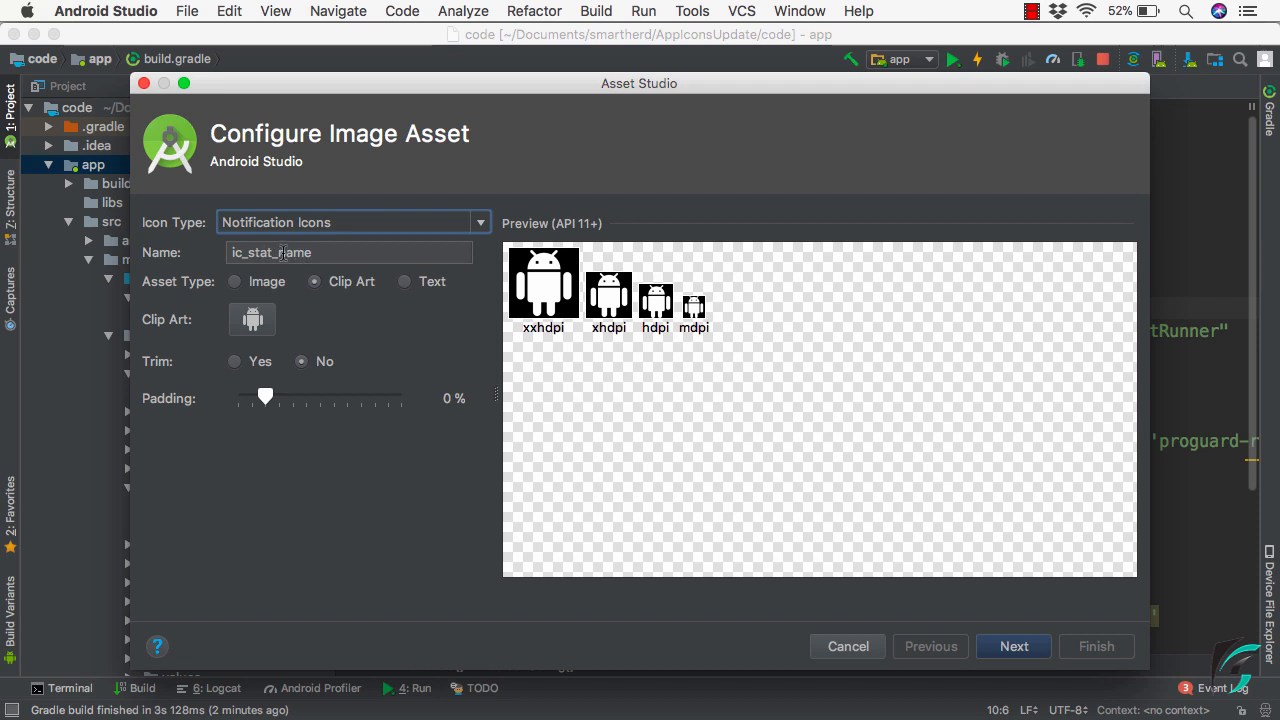
mouse_move(238, 292)
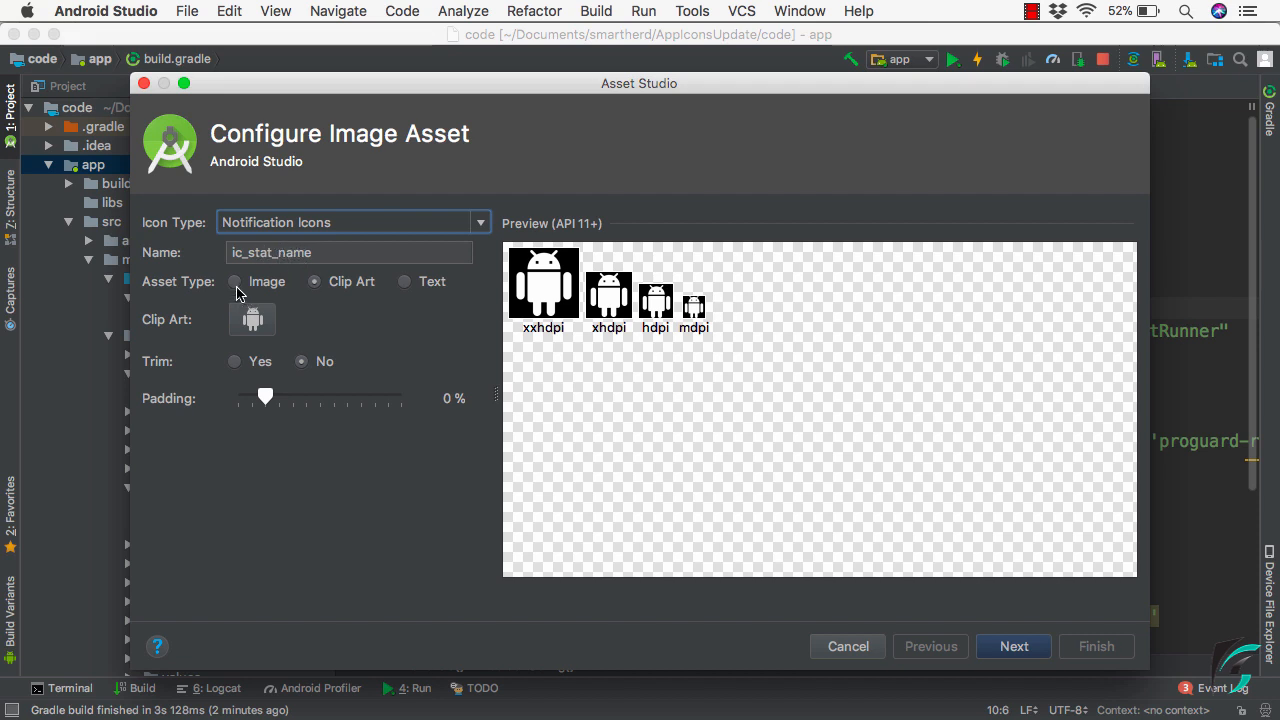
click(236, 280)
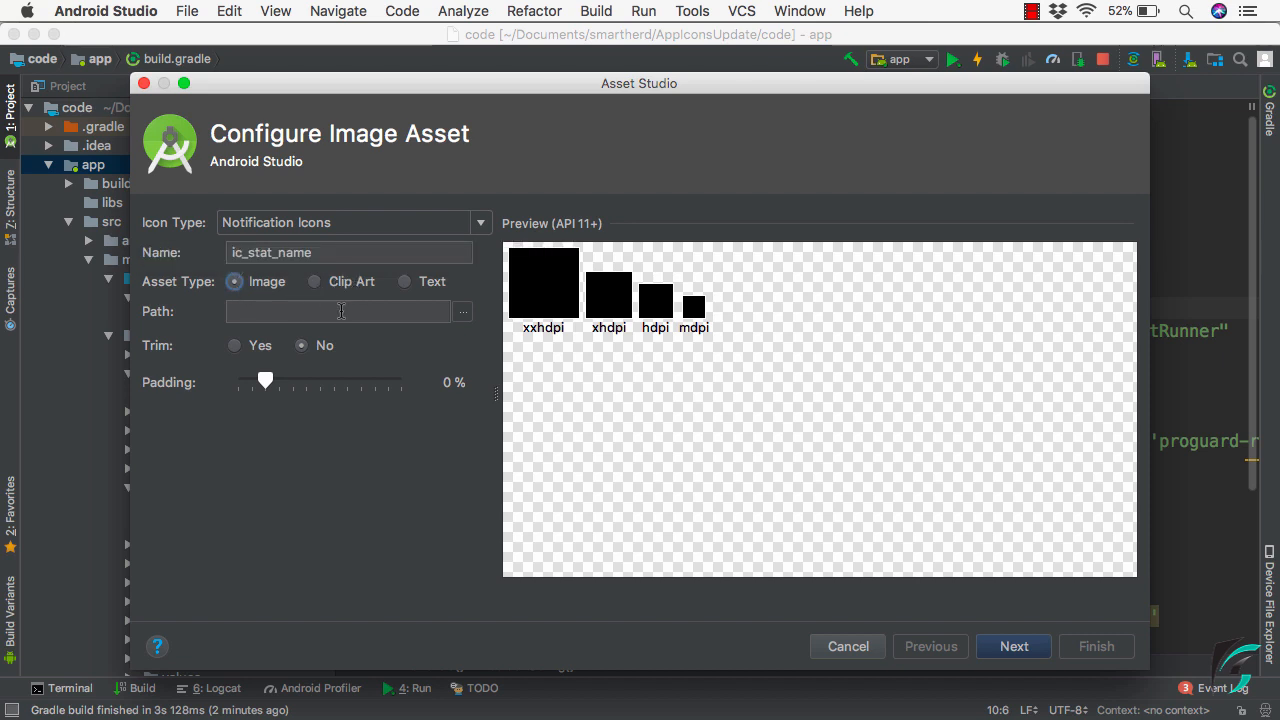
mouse_move(436, 316)
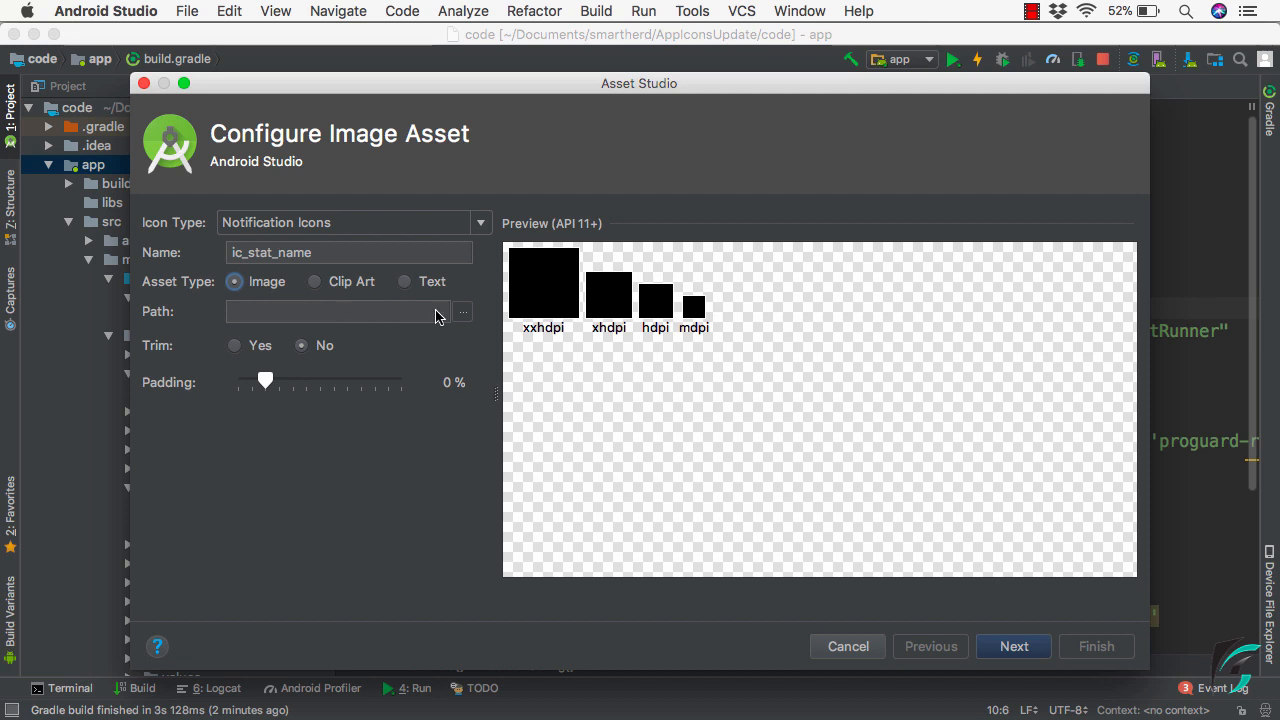
Pick Small-mario.png as the source image and keep the asset a notification icon
click(462, 312)
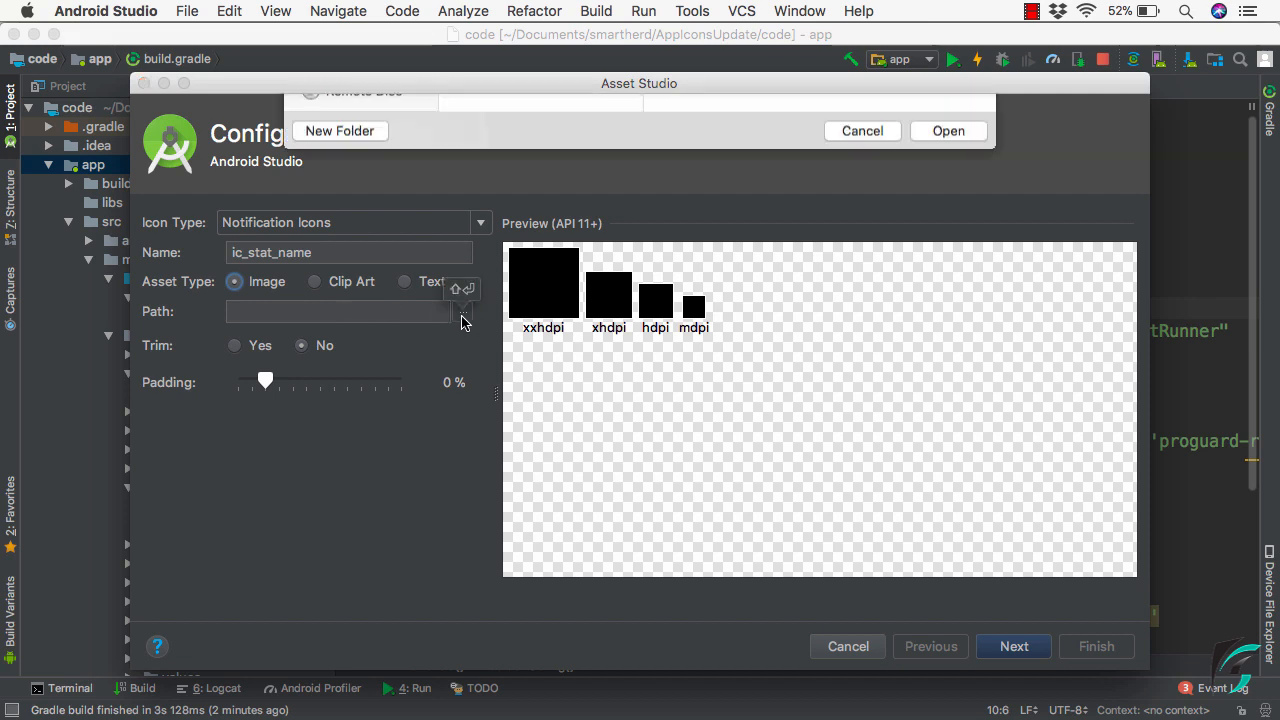
click(460, 312)
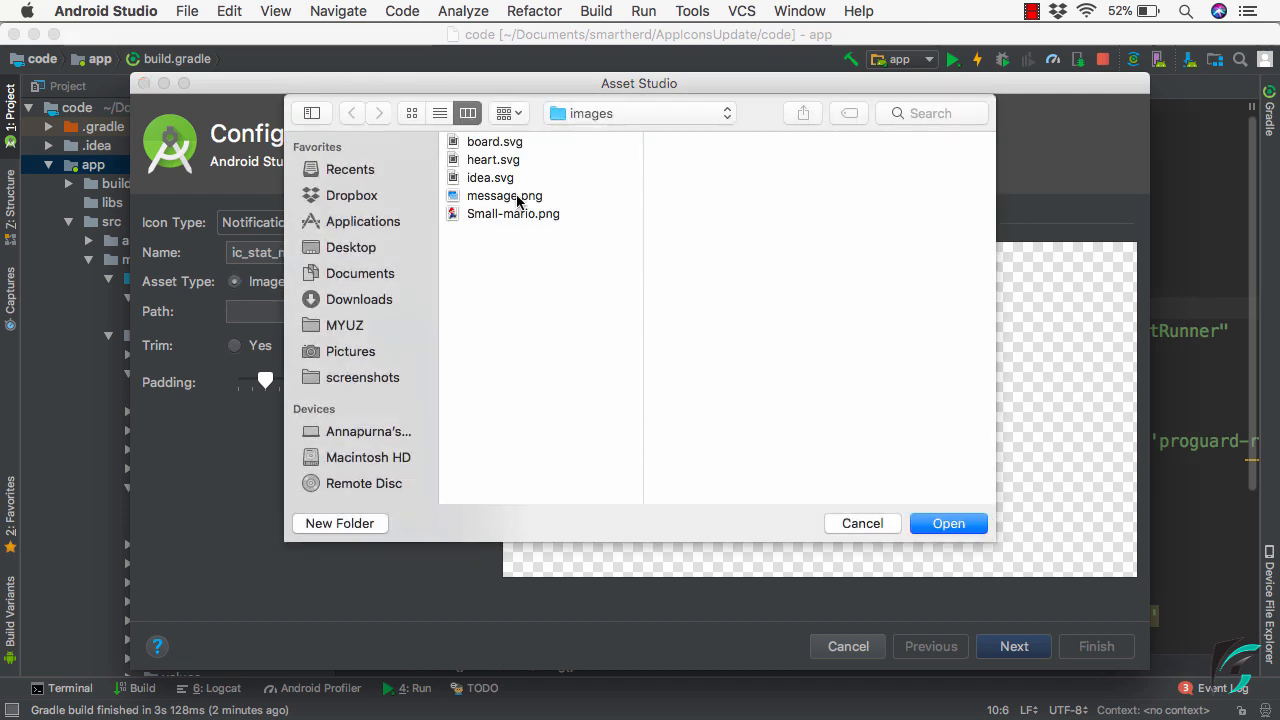
click(512, 212)
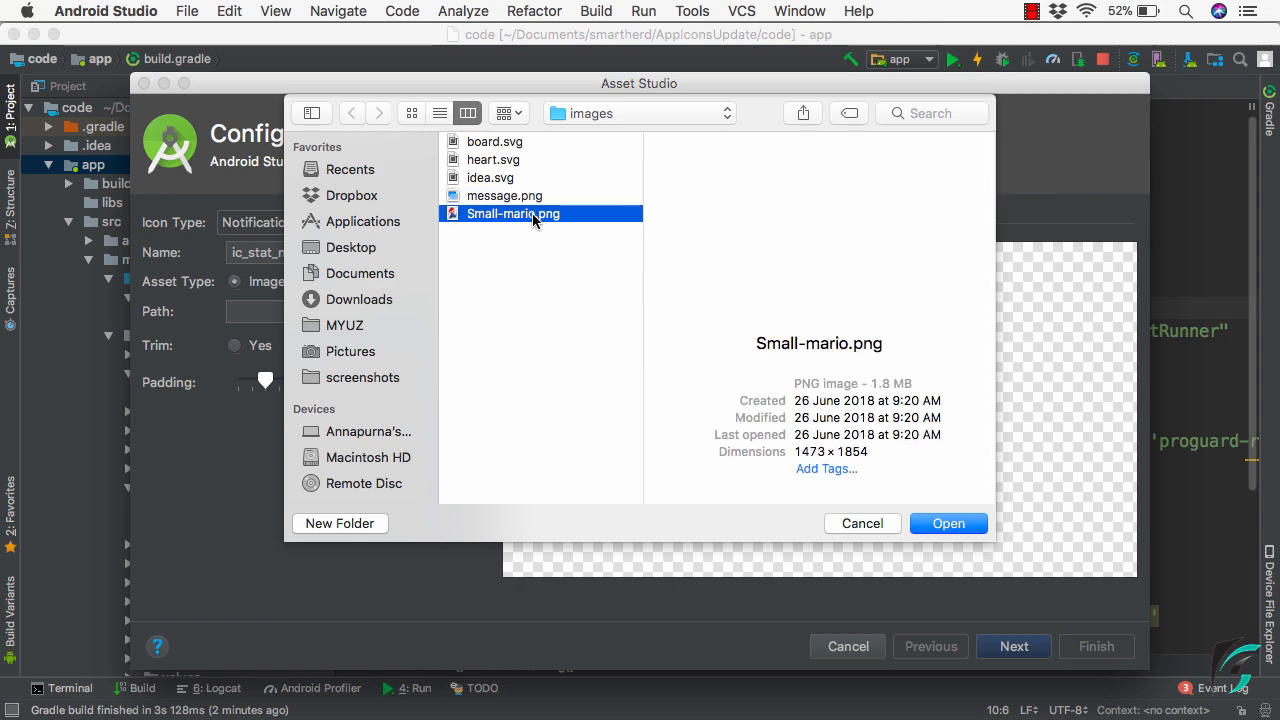
click(948, 524)
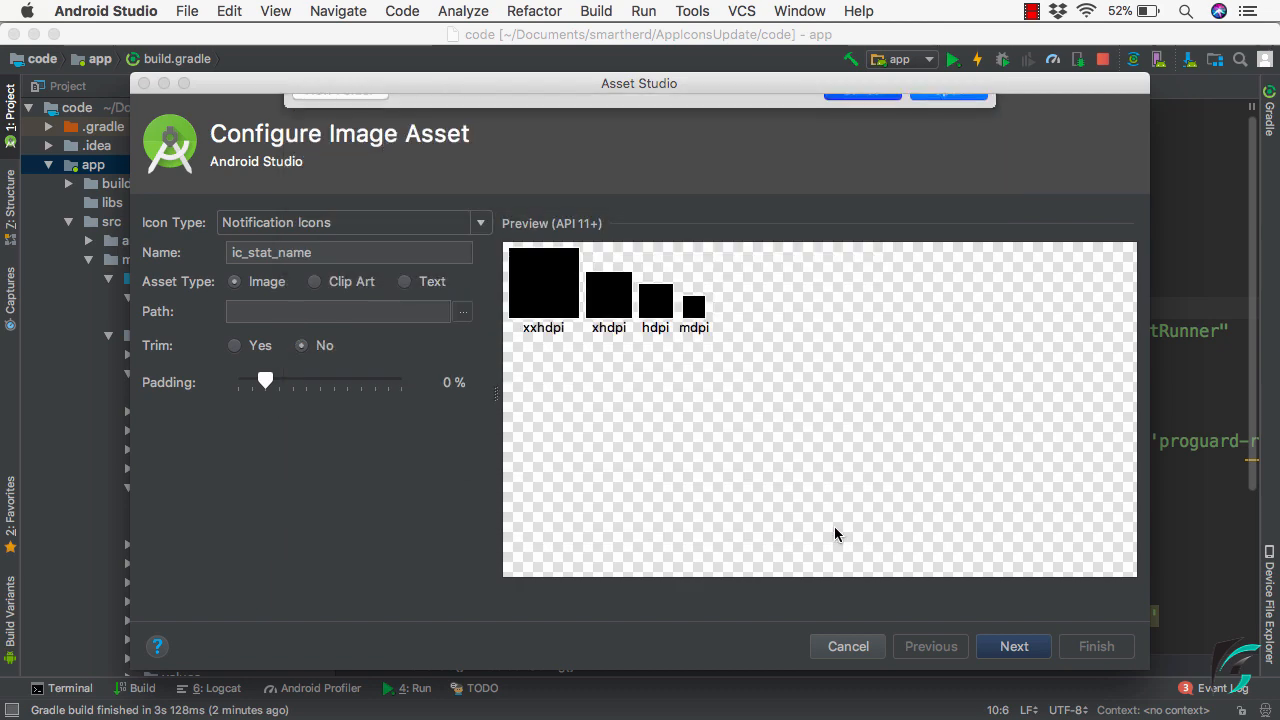
Switch to Clip Art and choose the 'message' symbol from the icon library
click(314, 280)
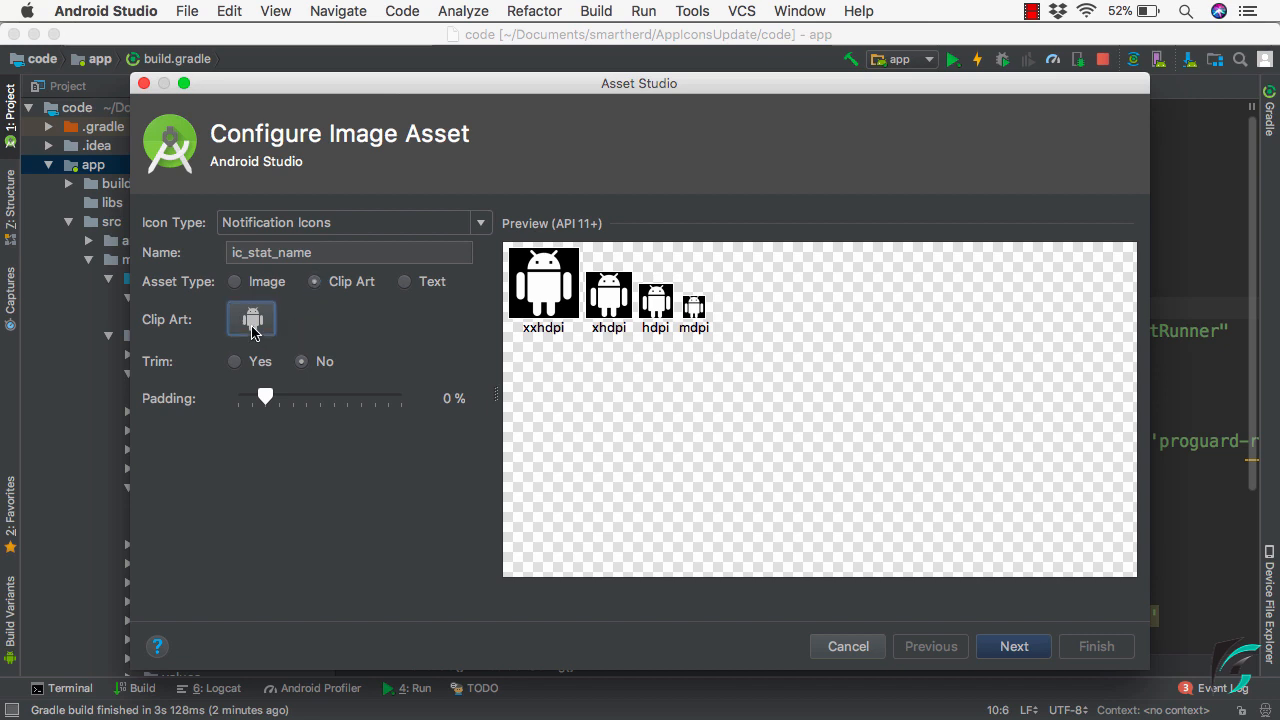
click(252, 318)
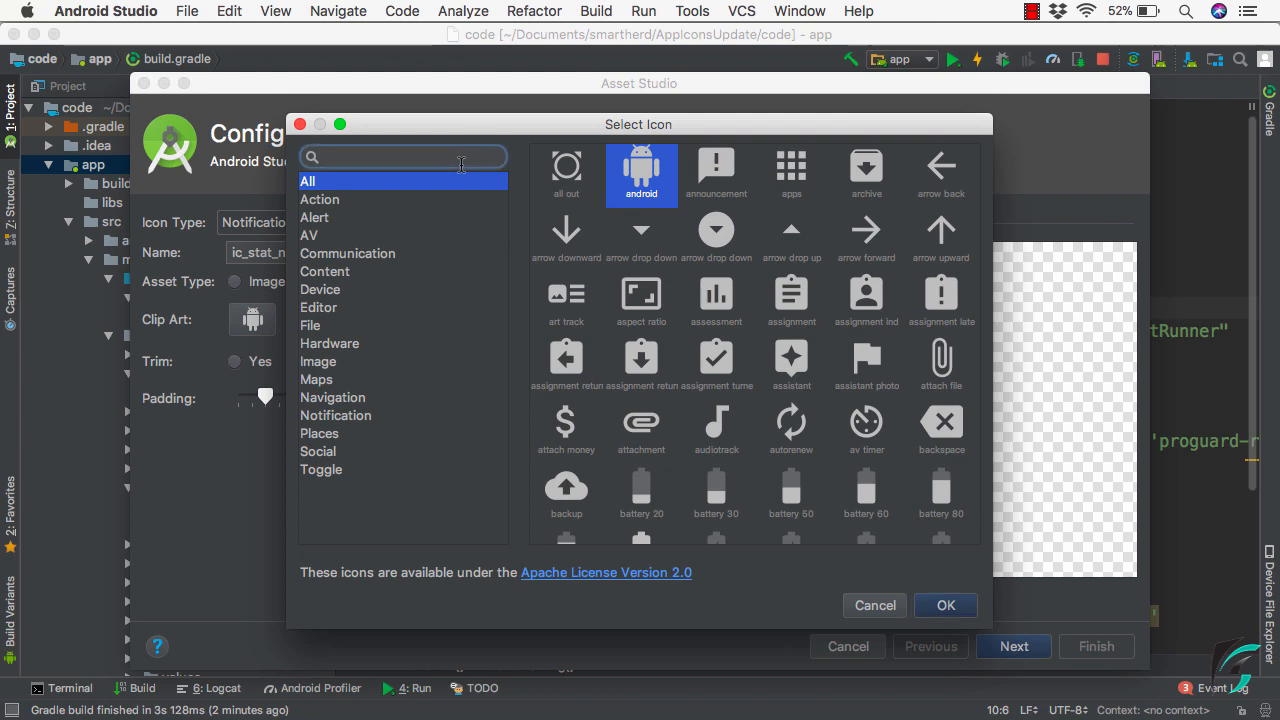
text(mess)
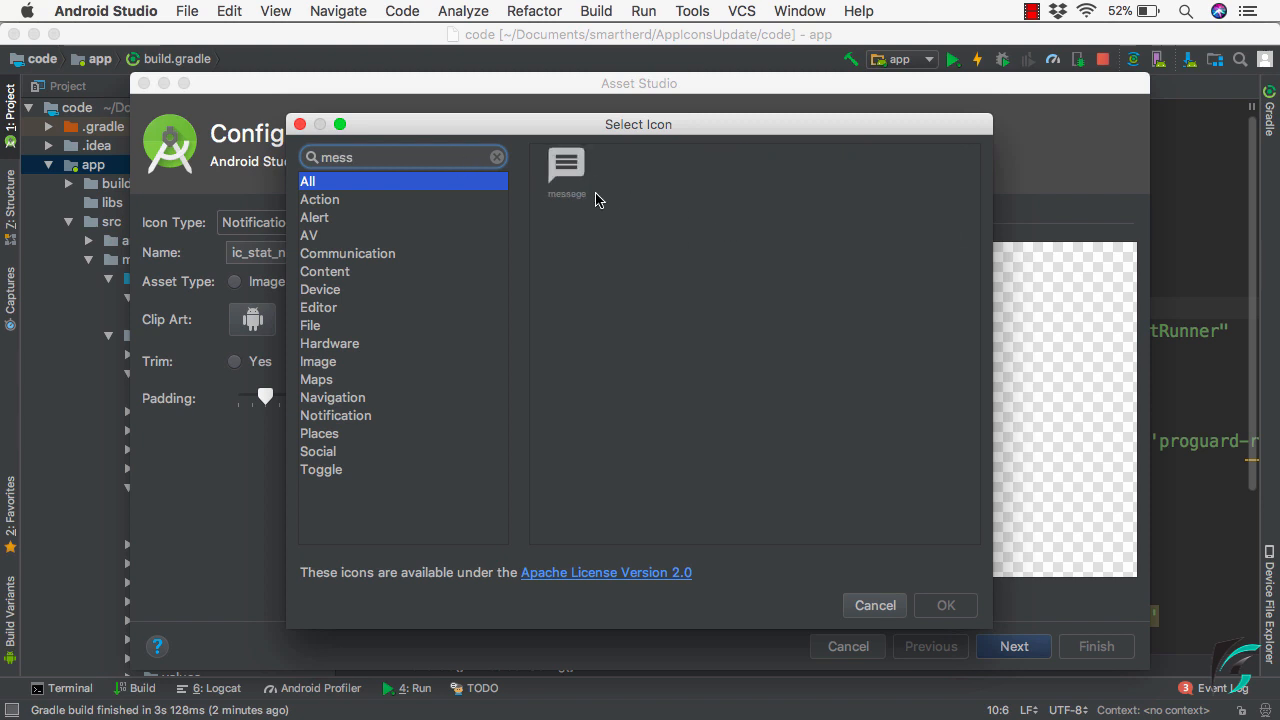
click(568, 168)
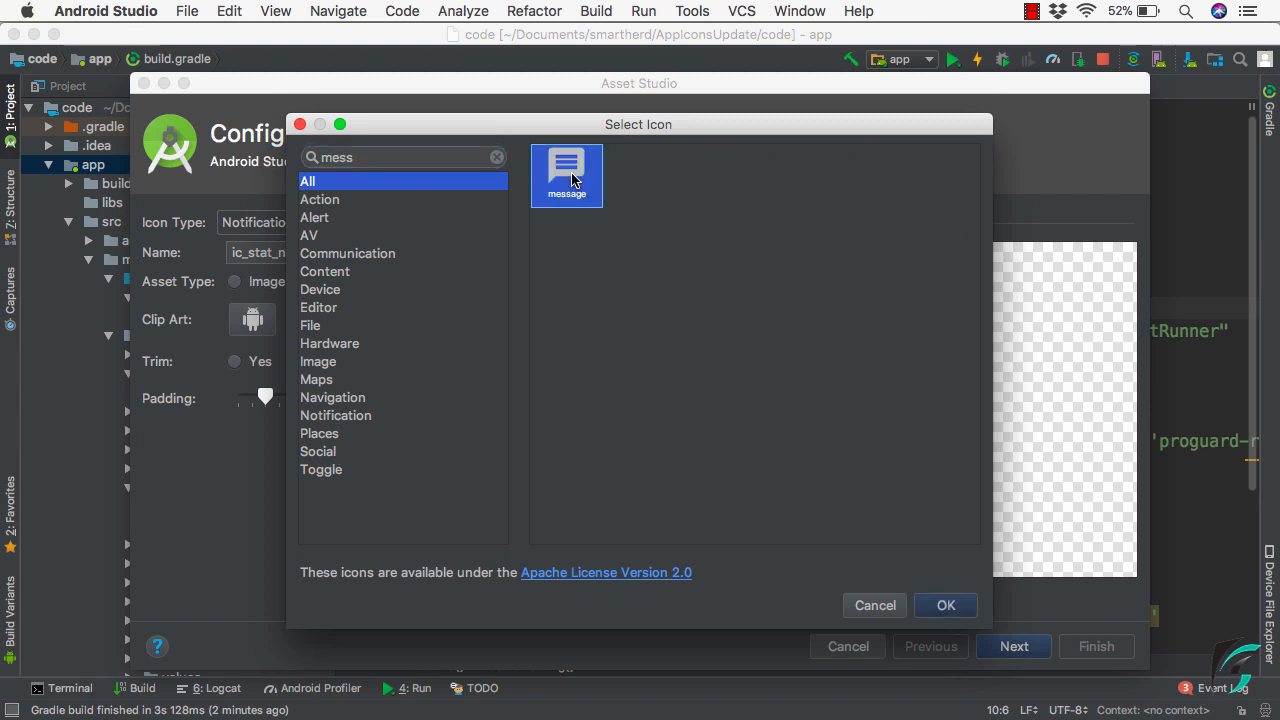
click(944, 604)
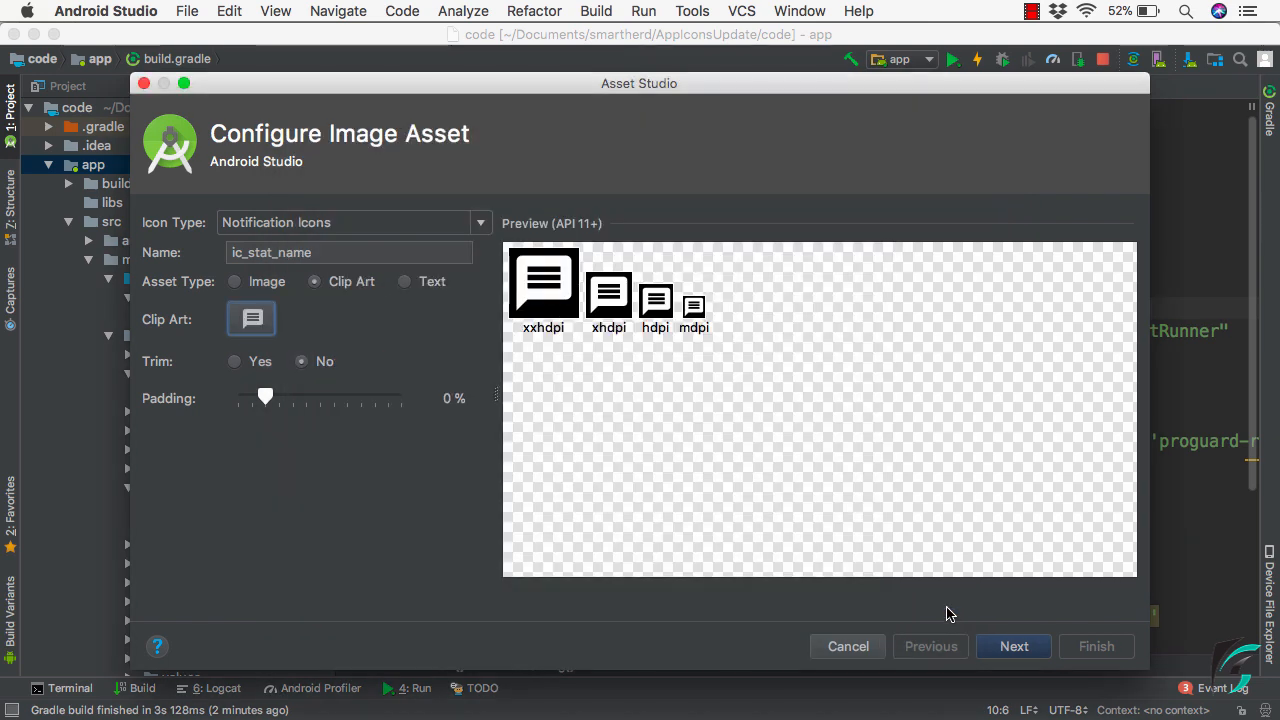
Keep the clip-art icon untrimmed with 10% padding and proceed to Next
click(404, 280)
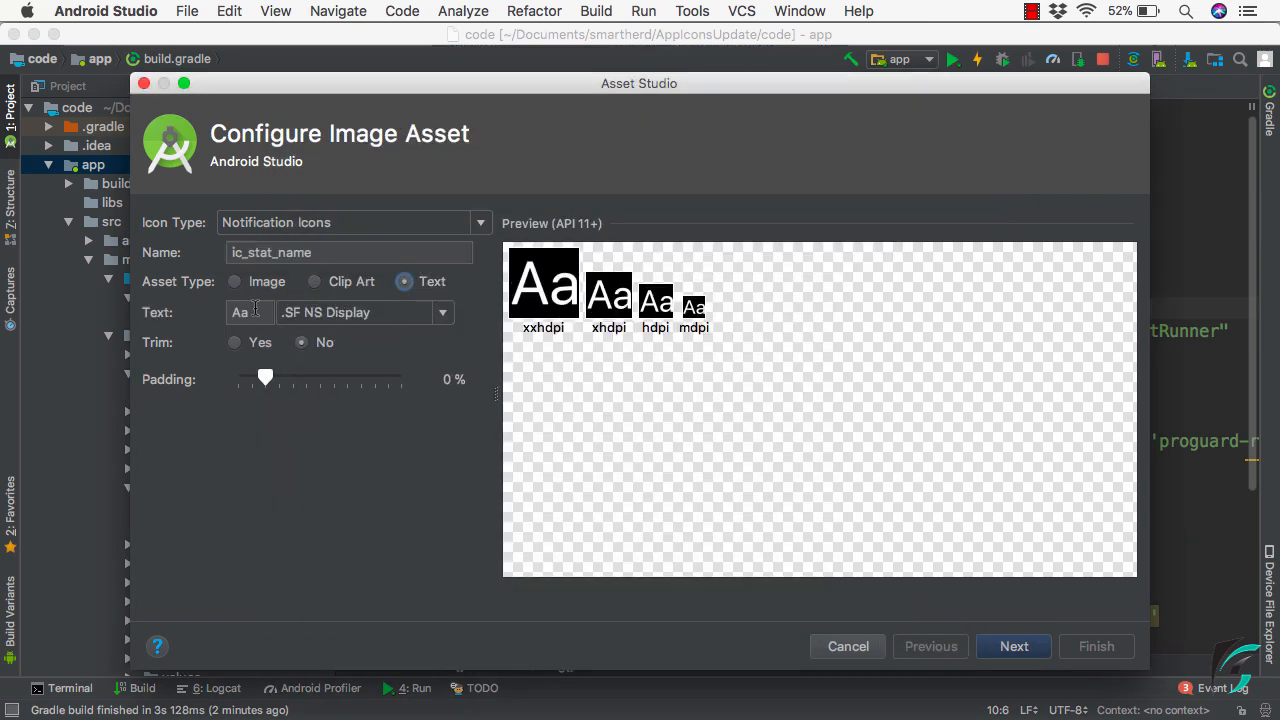
click(314, 280)
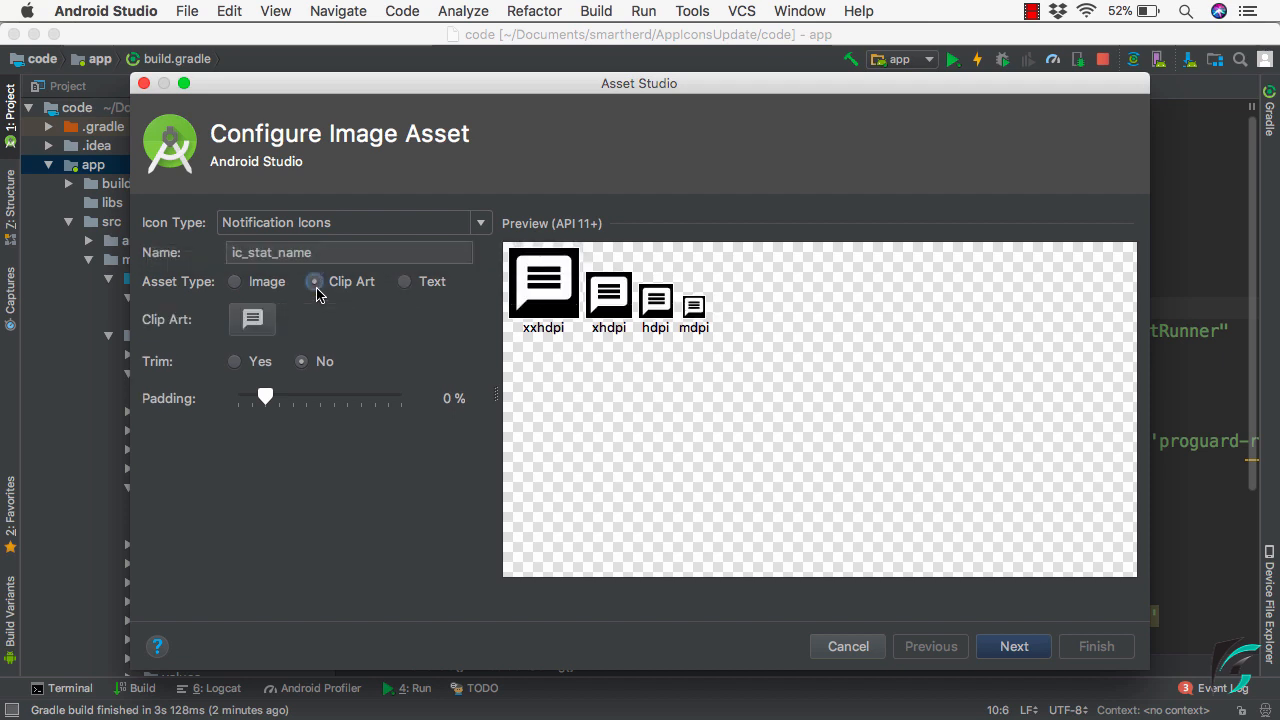
click(234, 360)
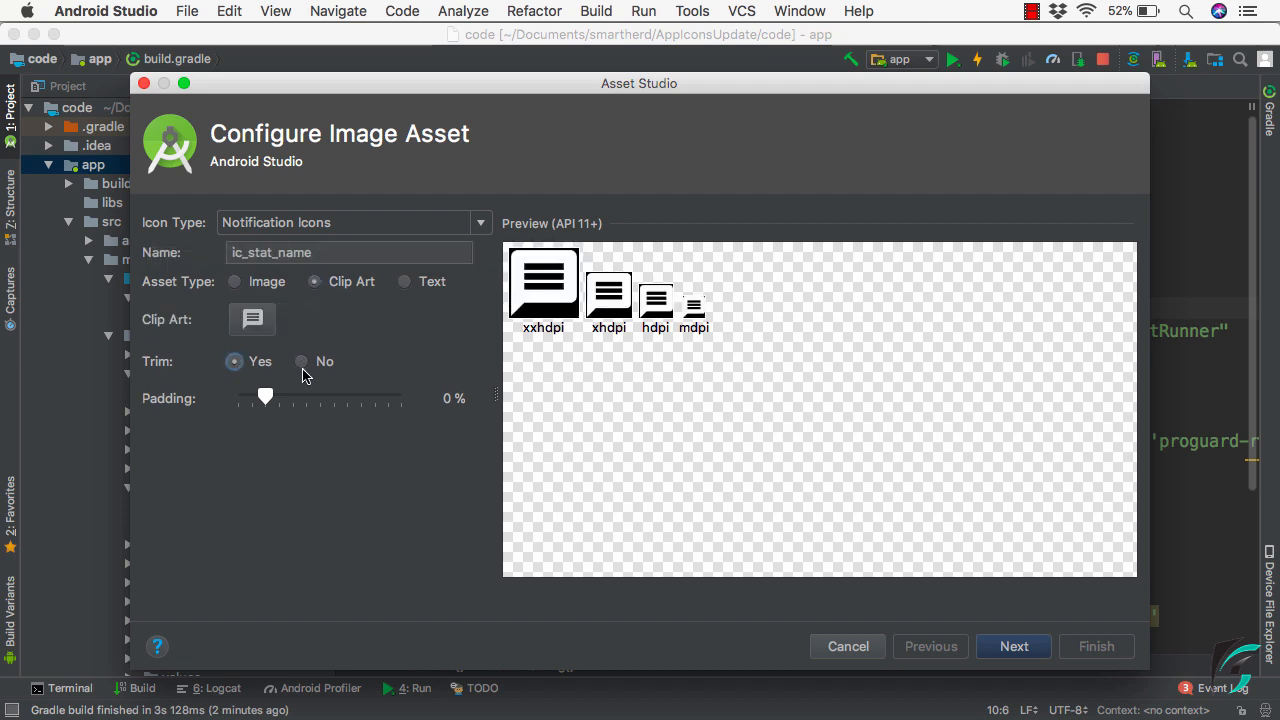
click(302, 360)
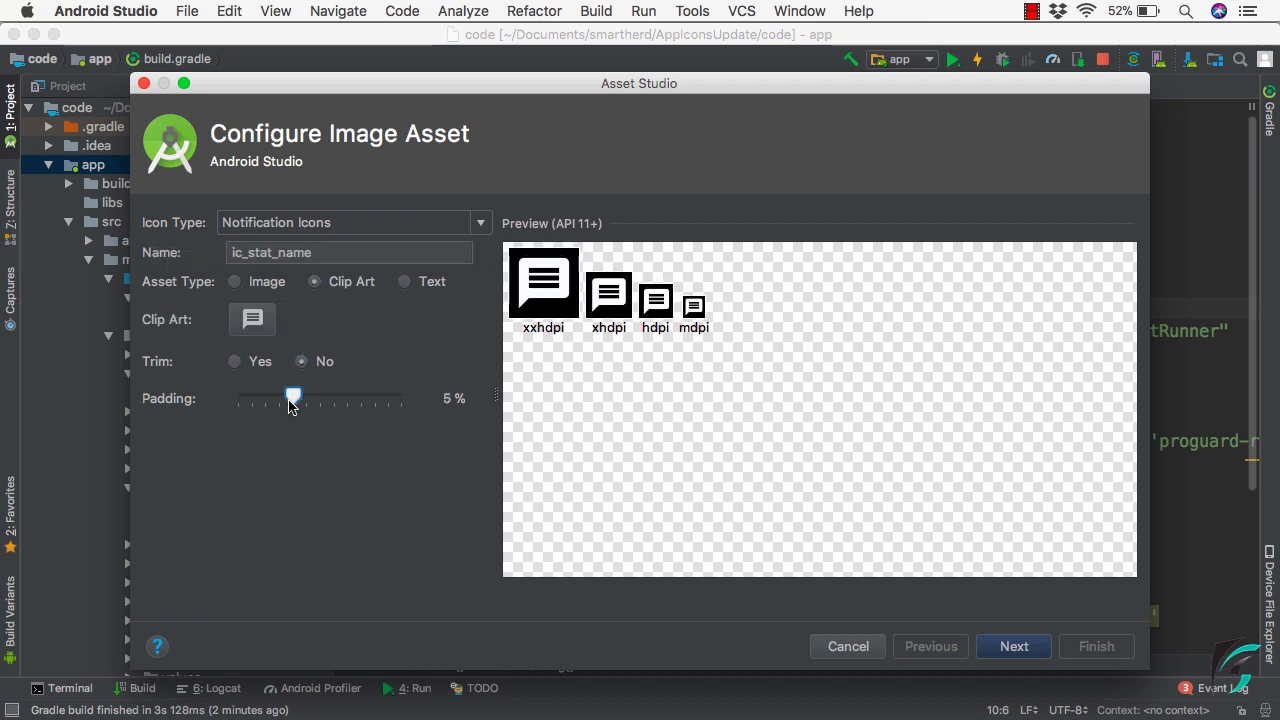
drag(292, 396, 292, 396)
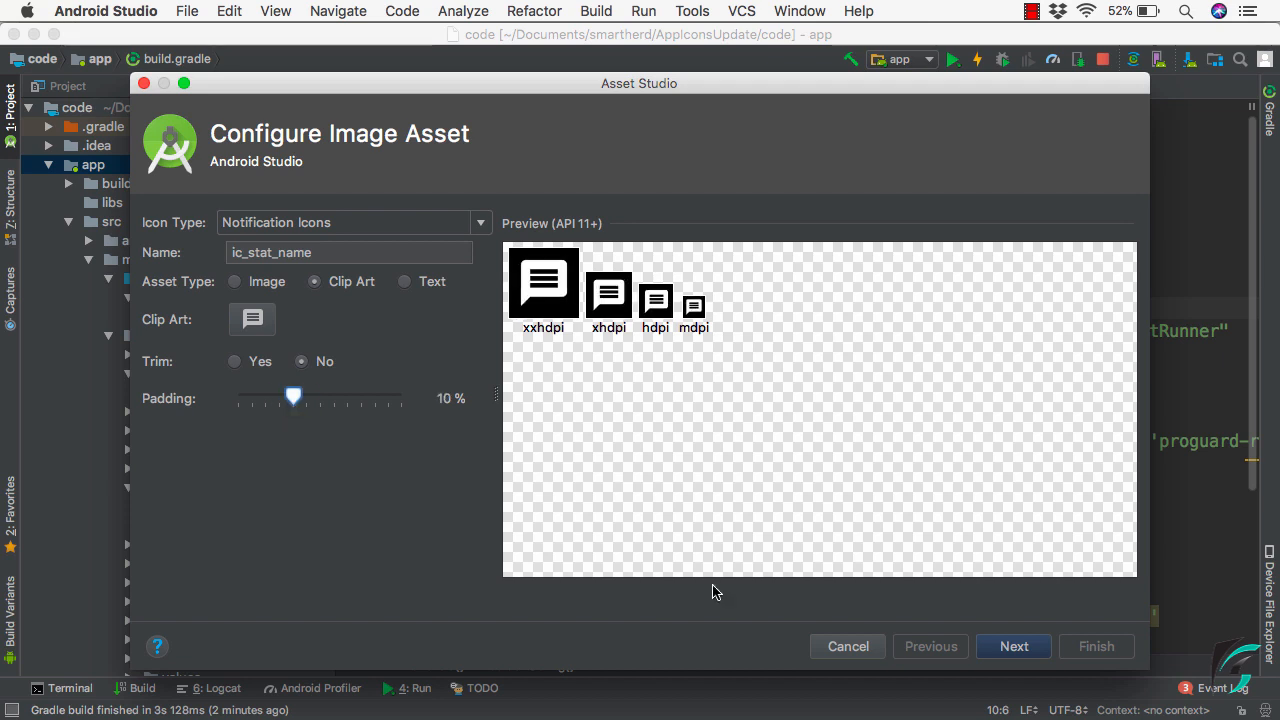
click(1012, 646)
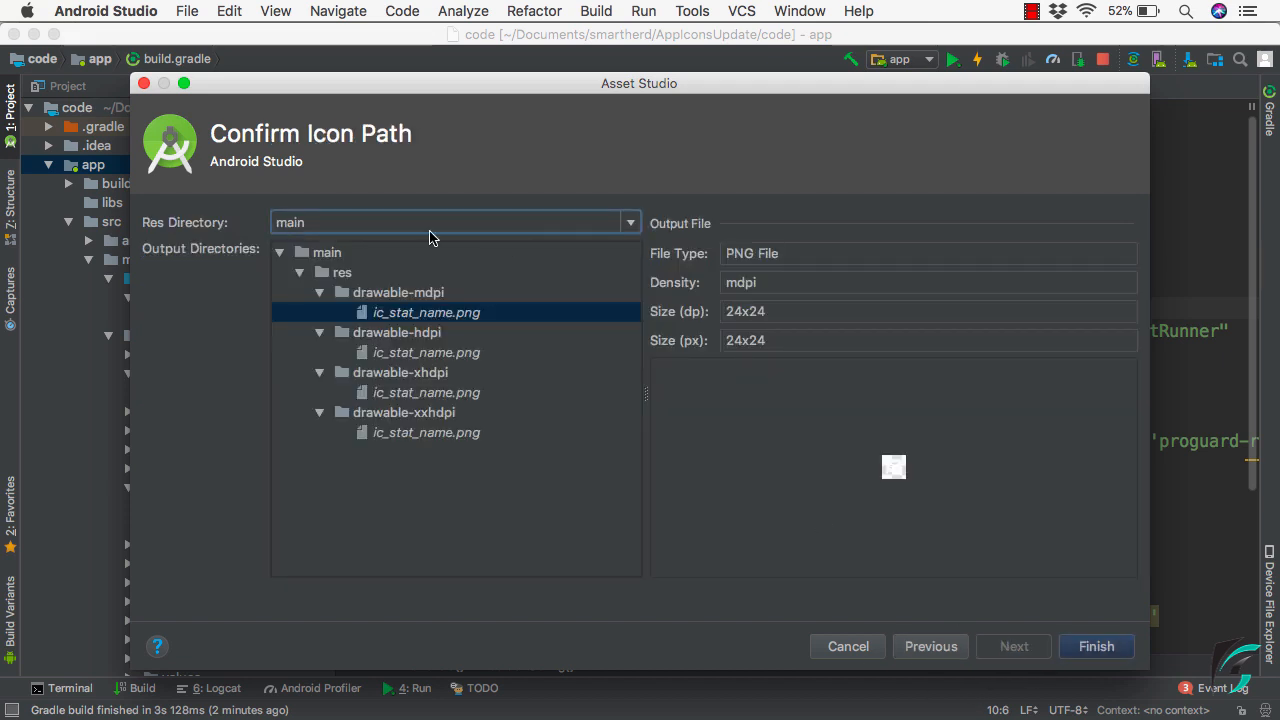
Name the message icon notification_message and finish generating its PNGs into the drawable folders
click(630, 222)
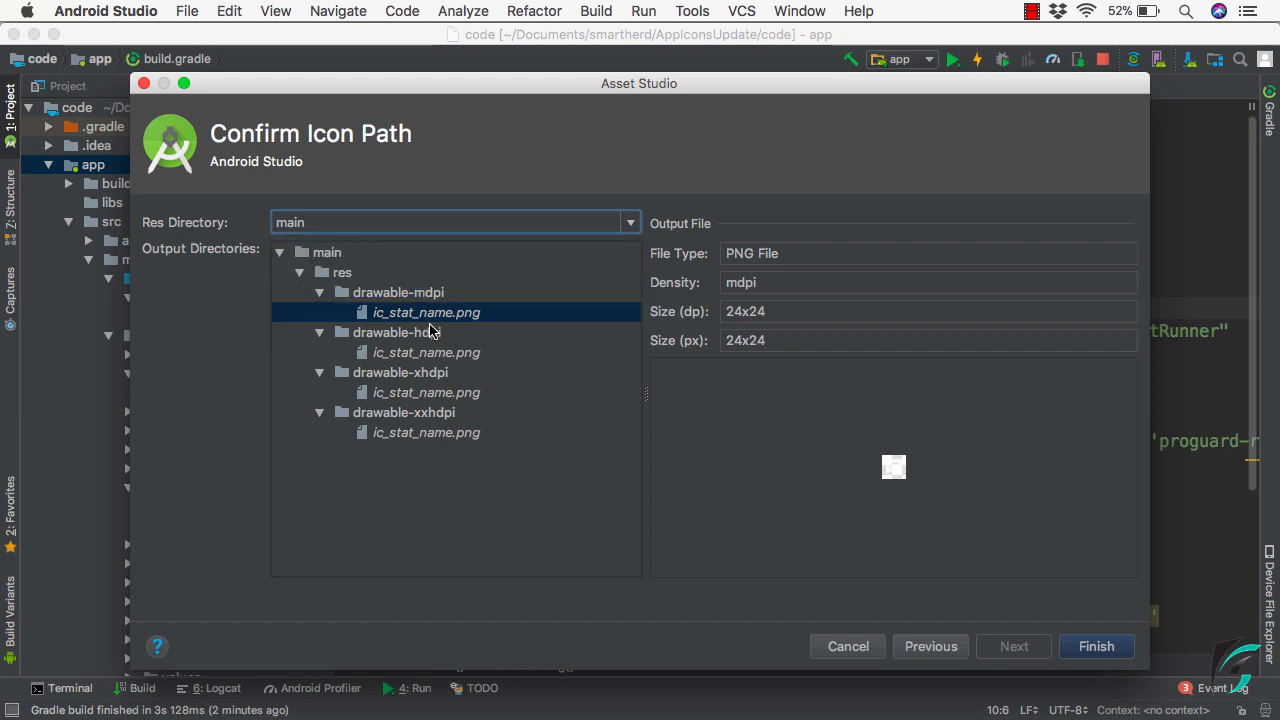
click(928, 646)
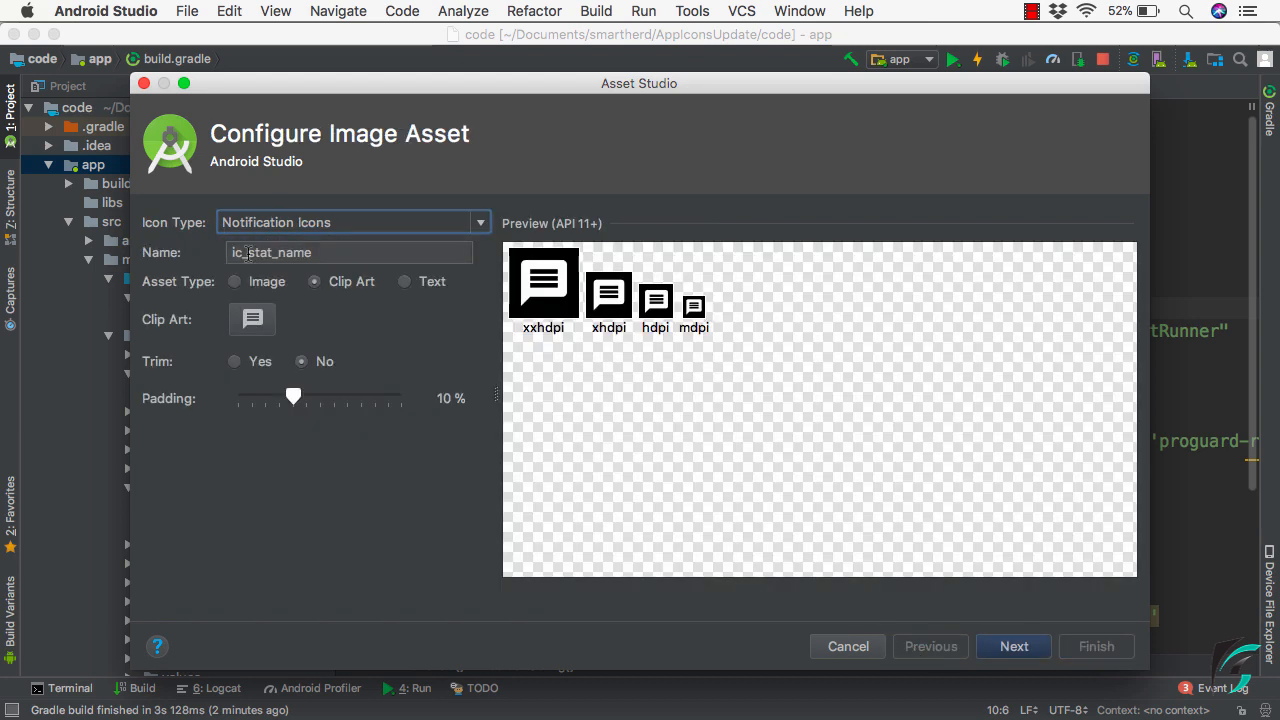
text(notific)
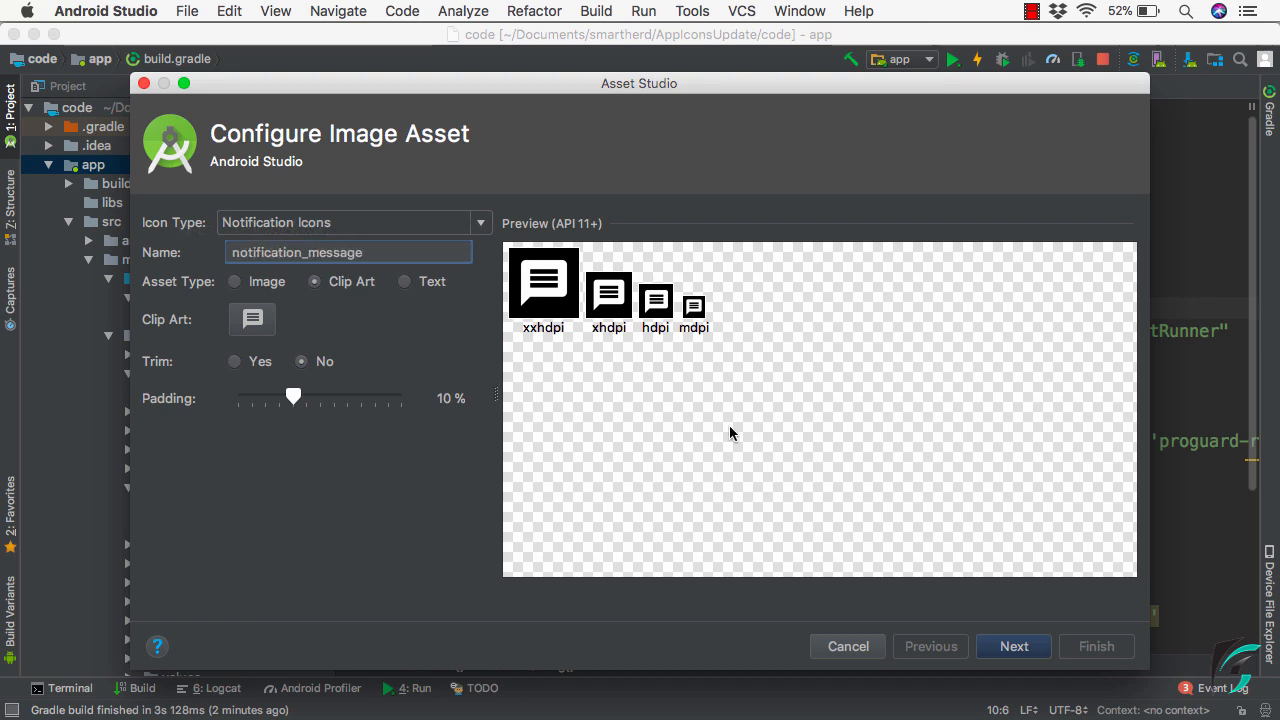
click(1012, 646)
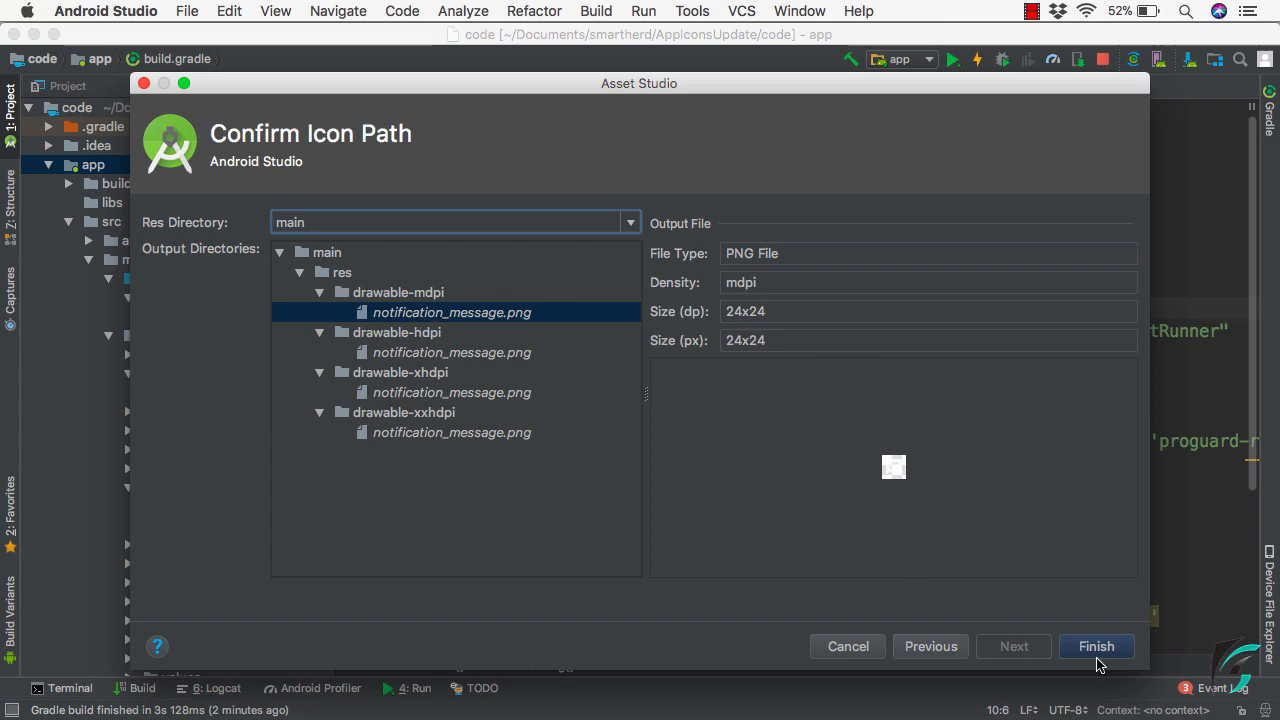
click(1096, 646)
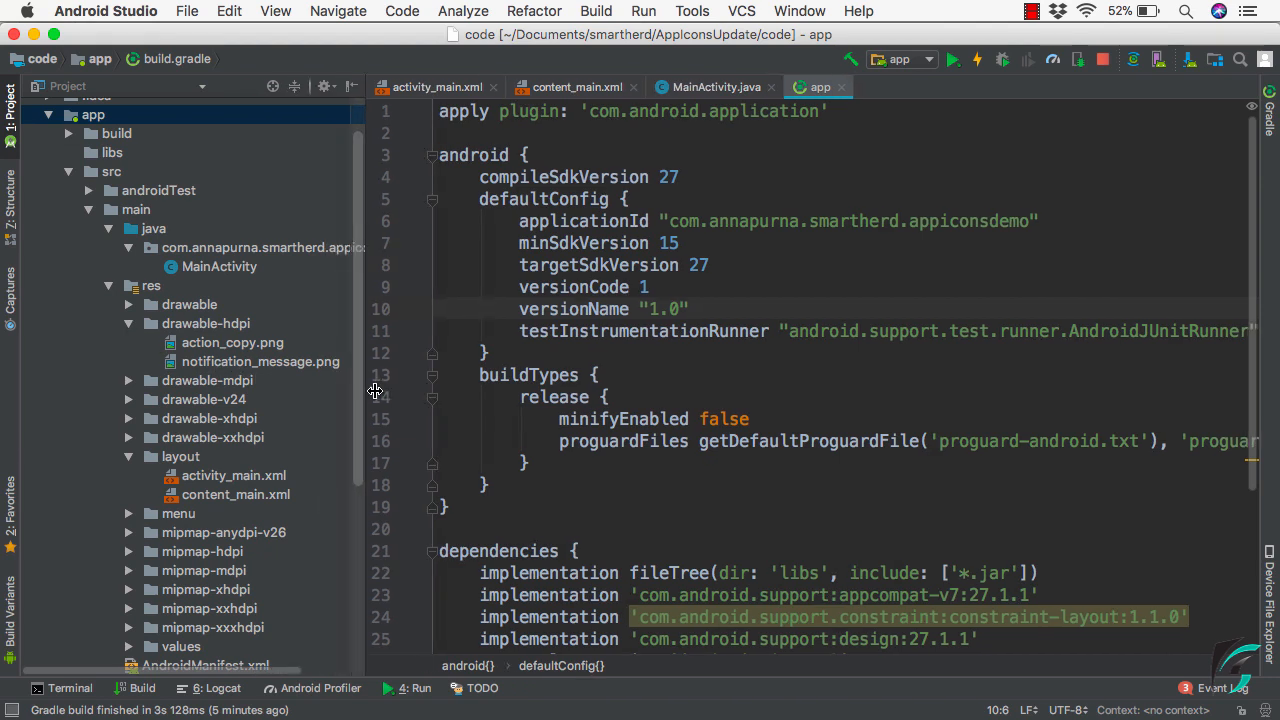
In MainActivity, set the small icon to R.drawable.notification_message instead of action_copy
click(128, 380)
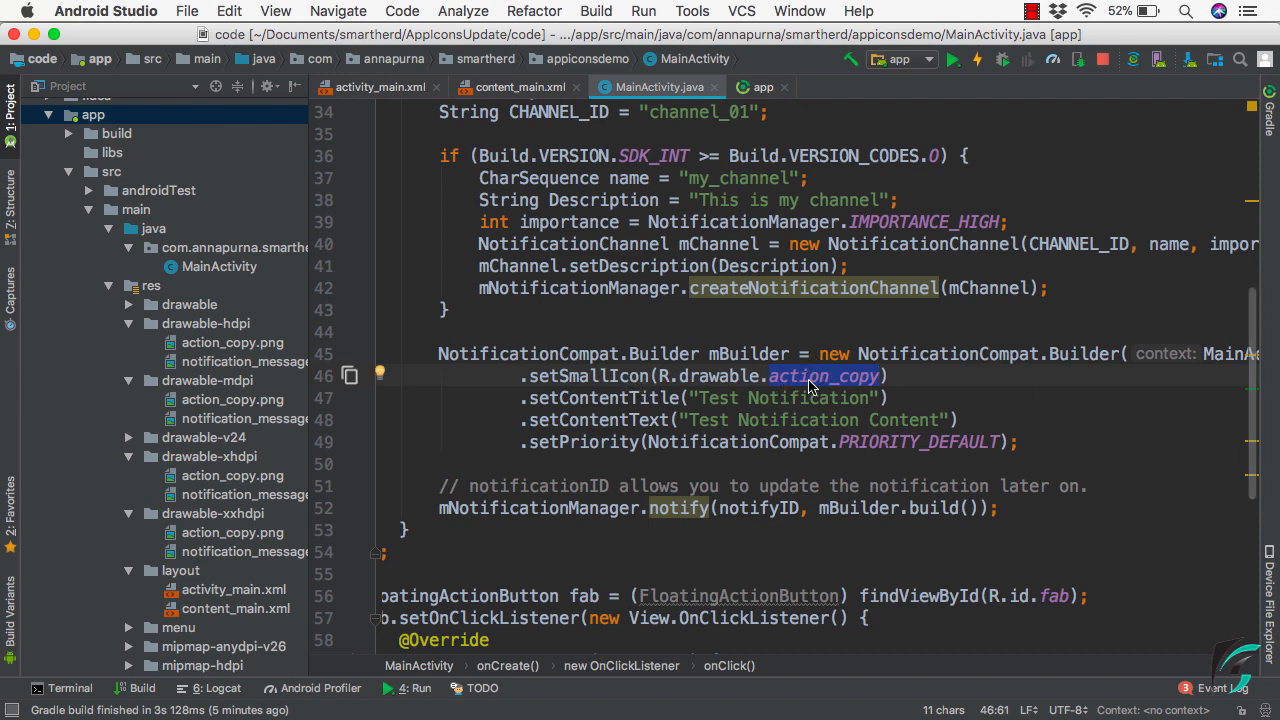
text(noti)
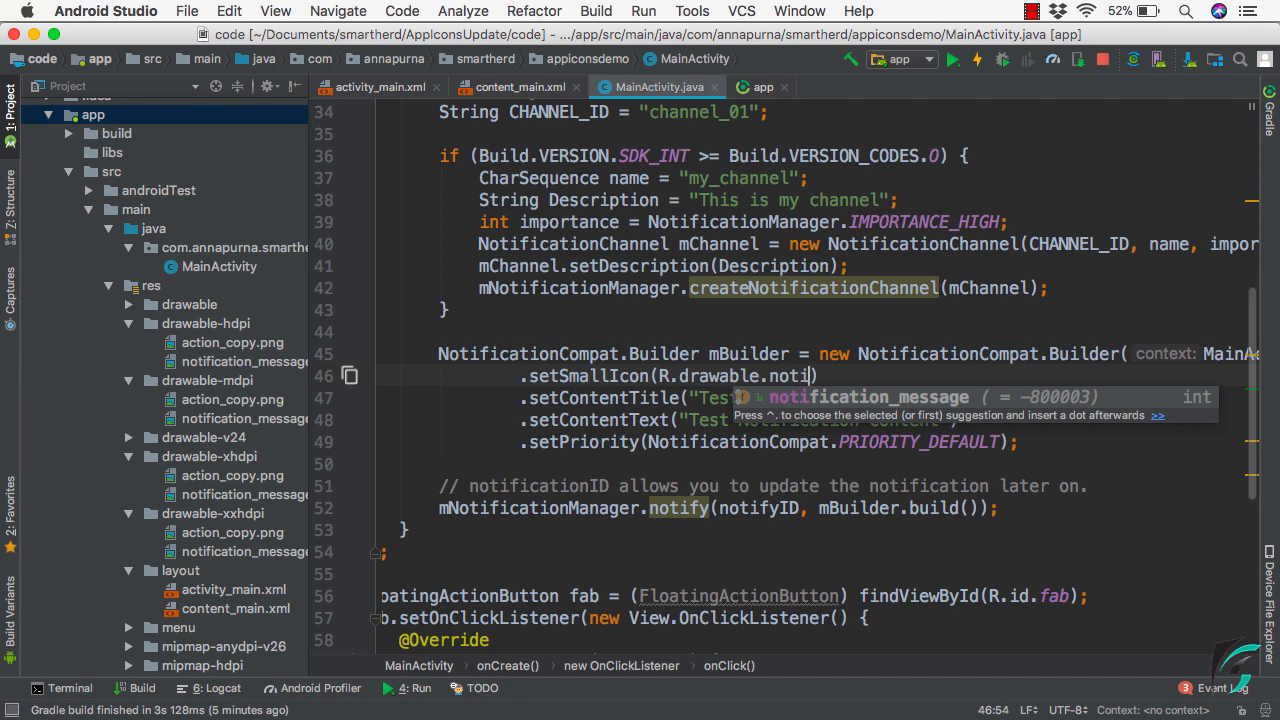
key(Tab)
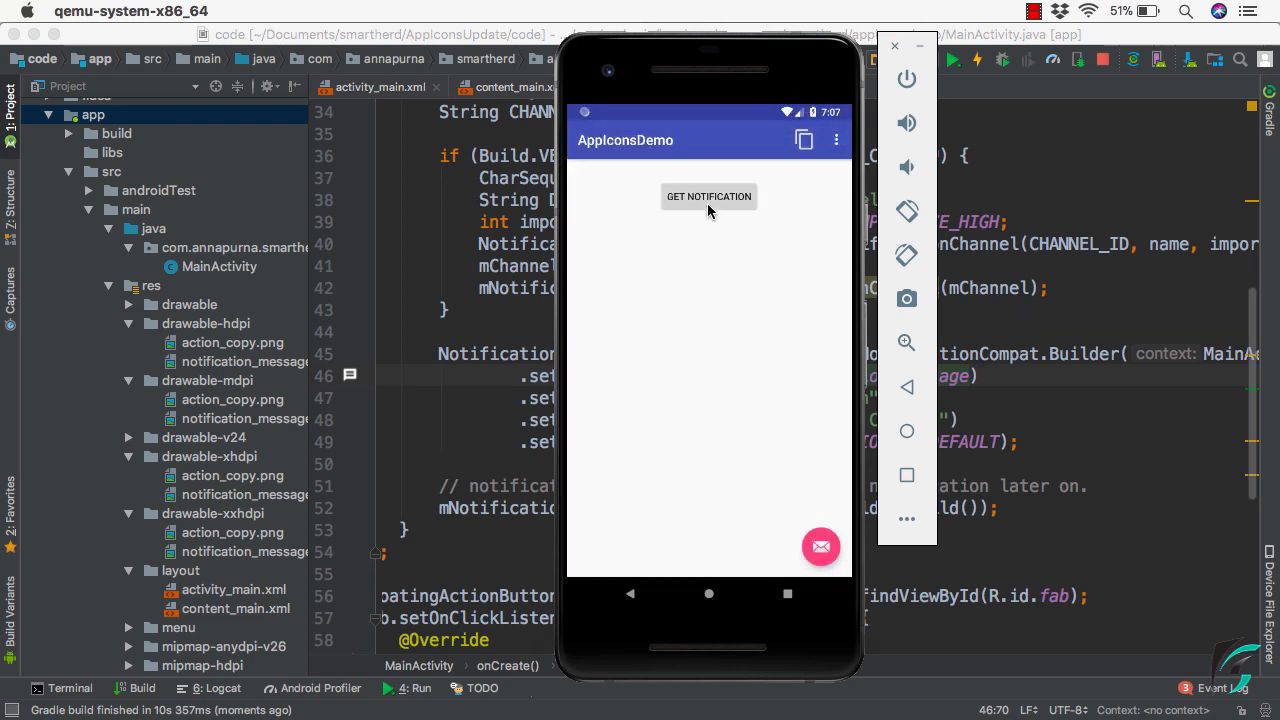
Tap GET NOTIFICATION in AppIconsDemo to post the test notification with the new icon
click(708, 196)
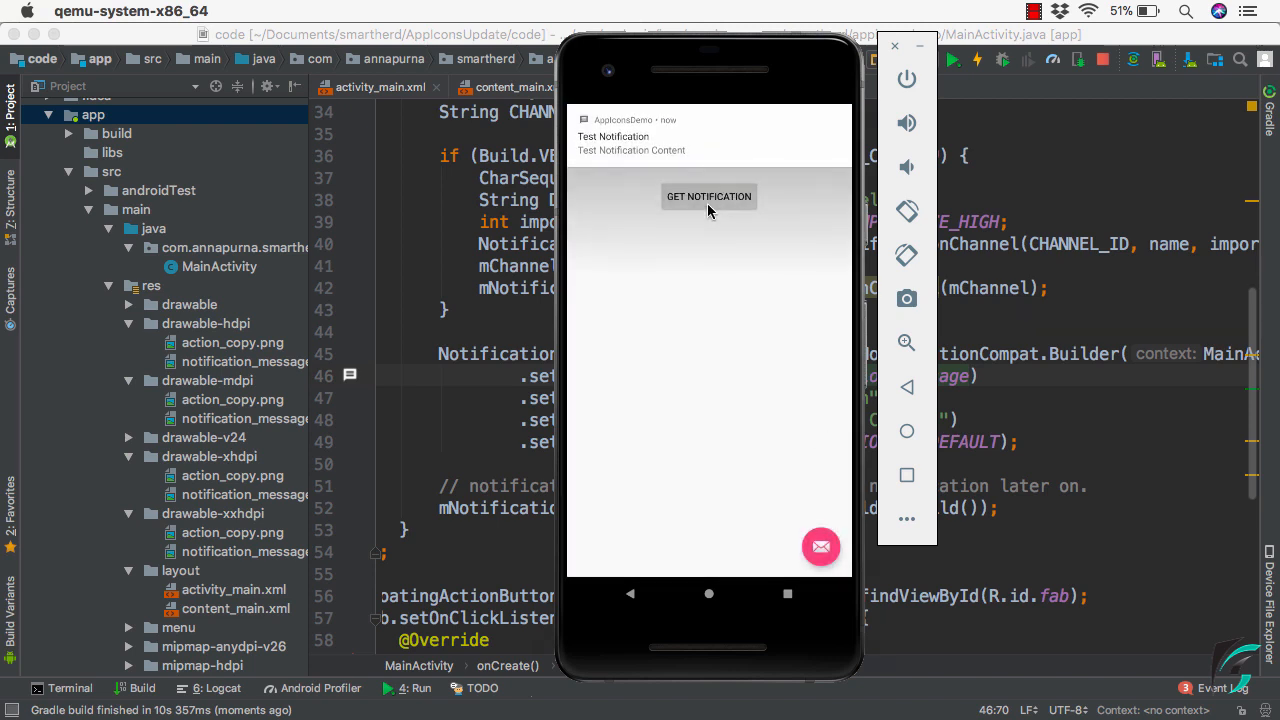
mouse_move(584, 130)
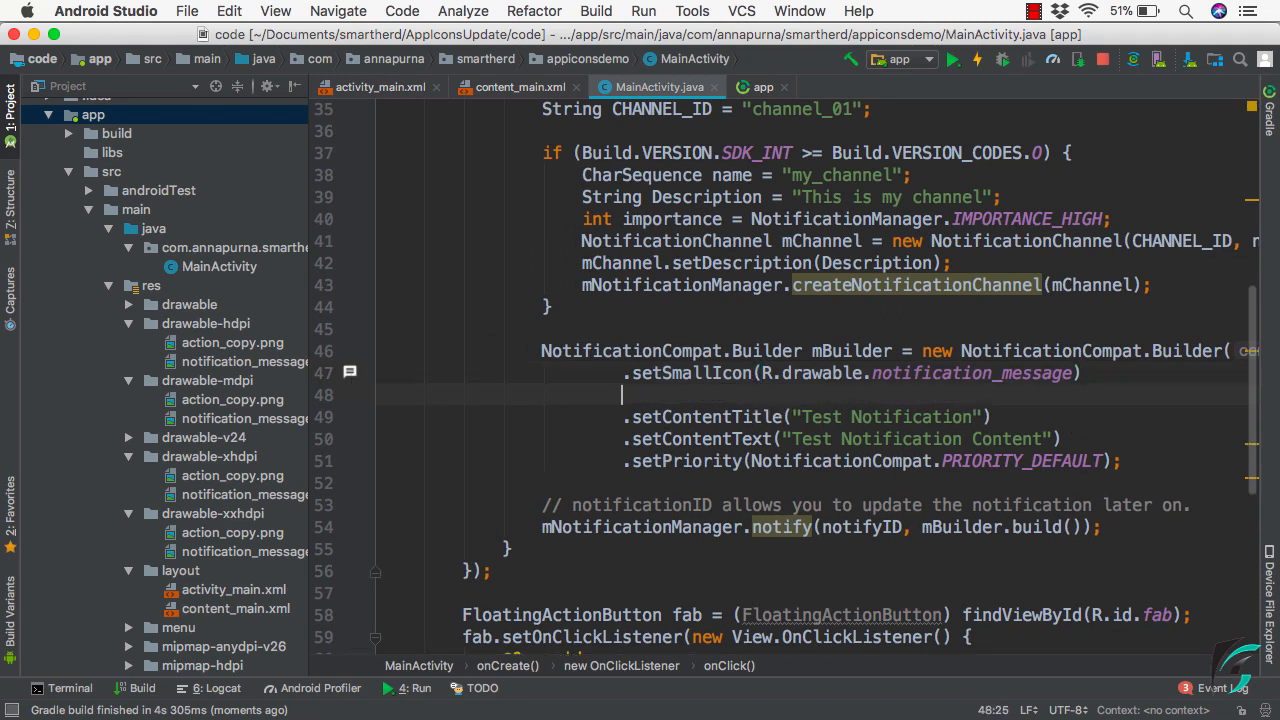
Chain .setColor(Color.BLUE) onto the notification builder after setSmallIcon
text(.setColor())
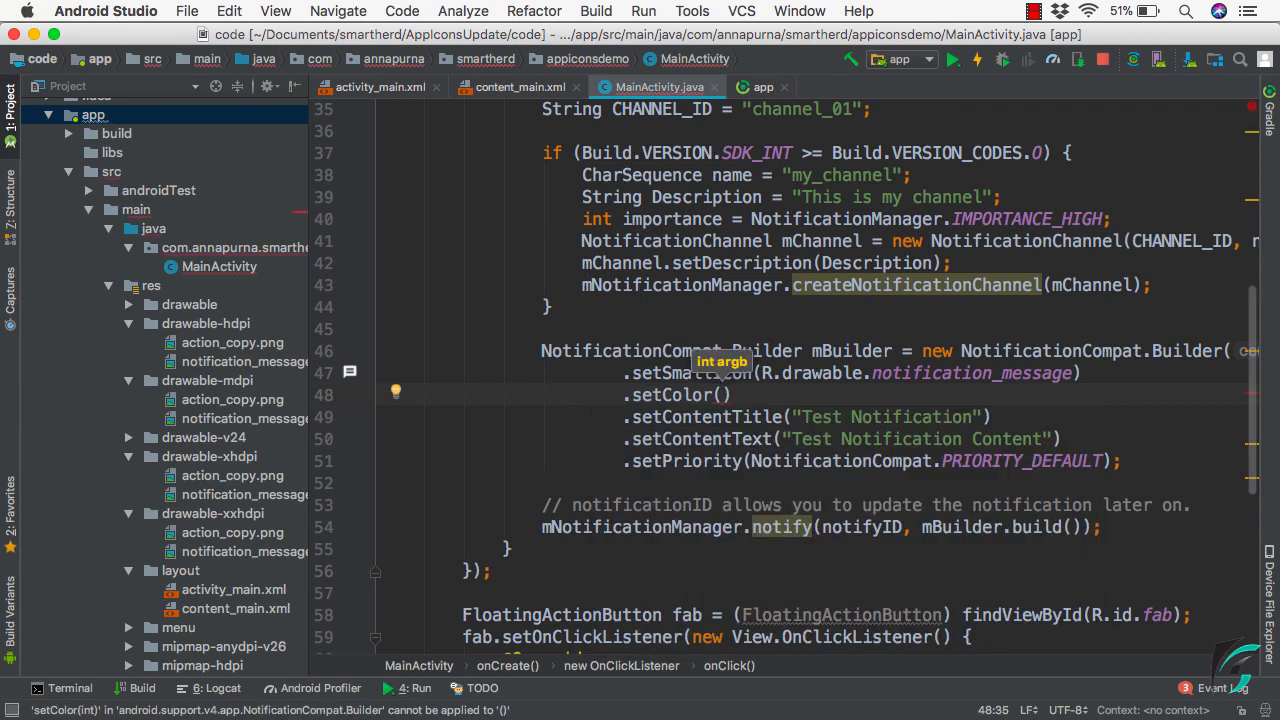
text(Color.)
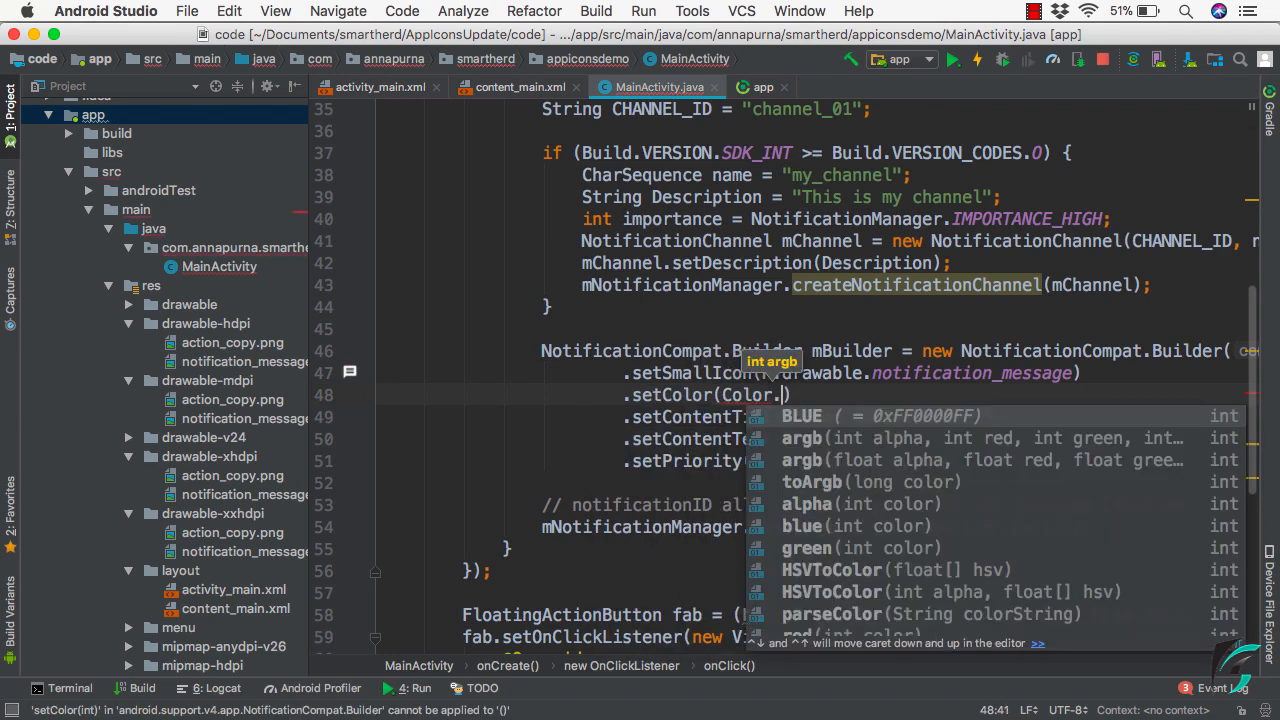
click(800, 414)
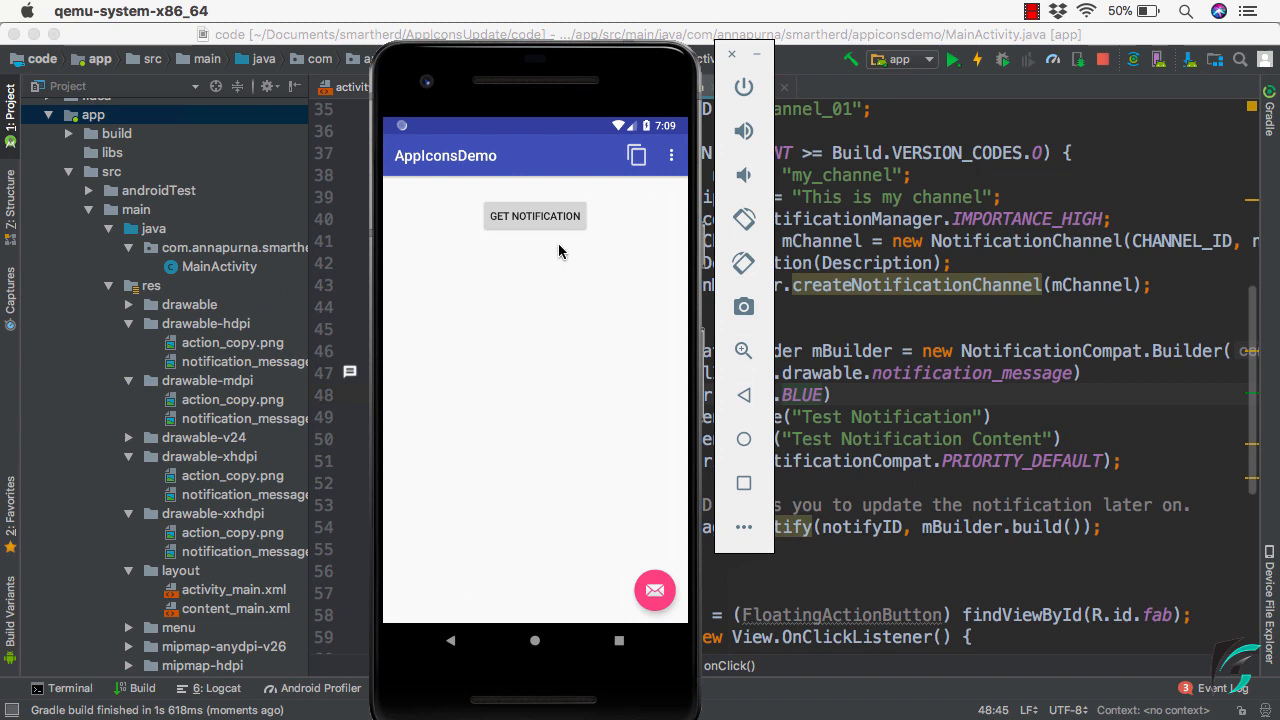
Tap GET NOTIFICATION again to see the message icon tinted blue
click(536, 216)
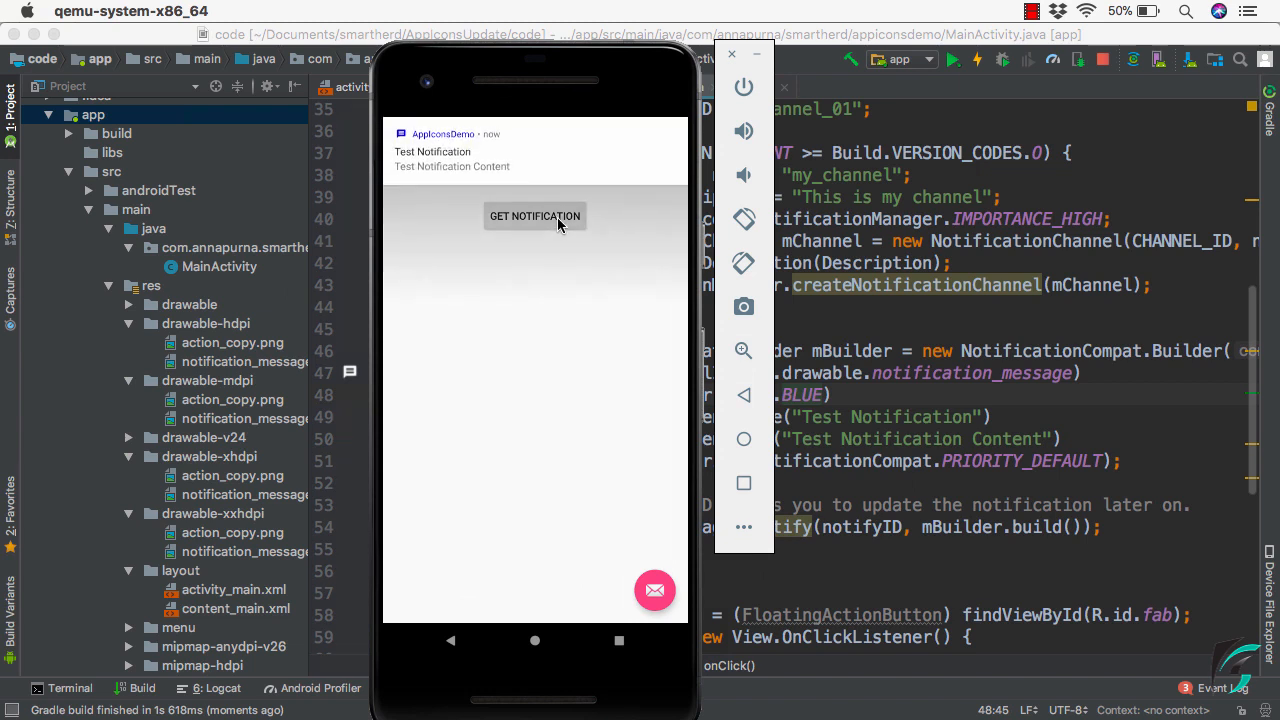
mouse_move(404, 144)
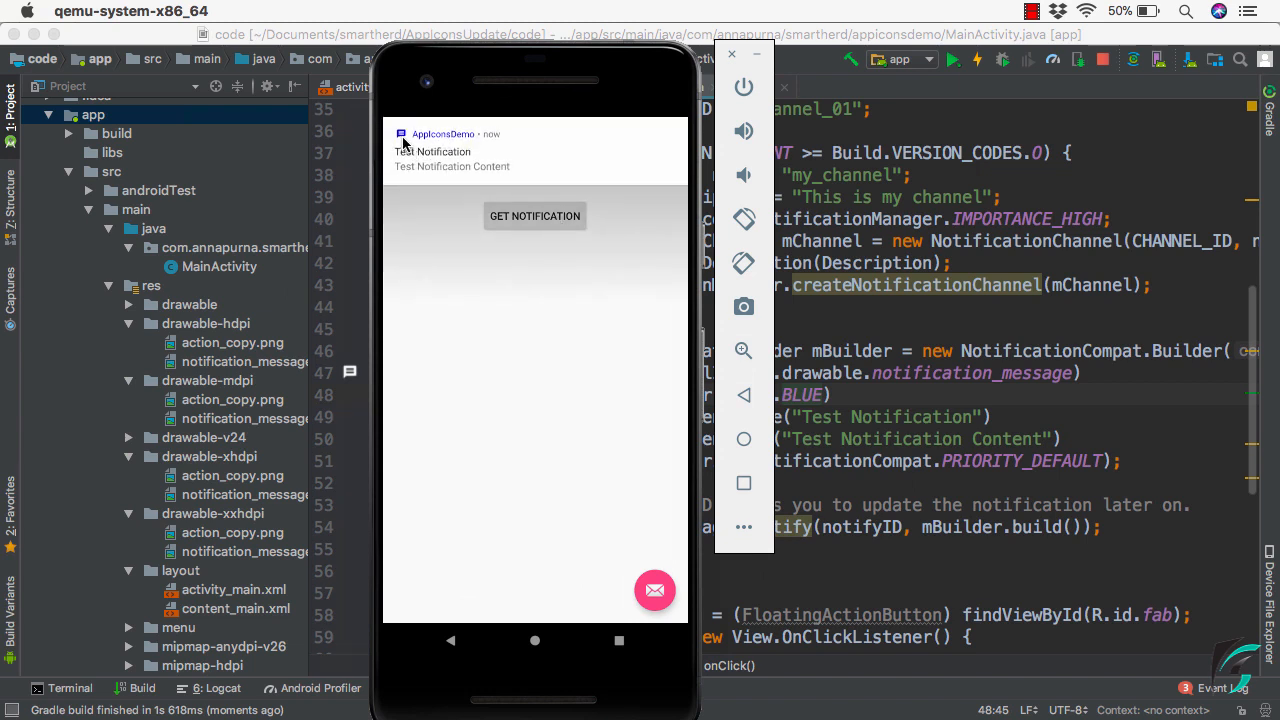